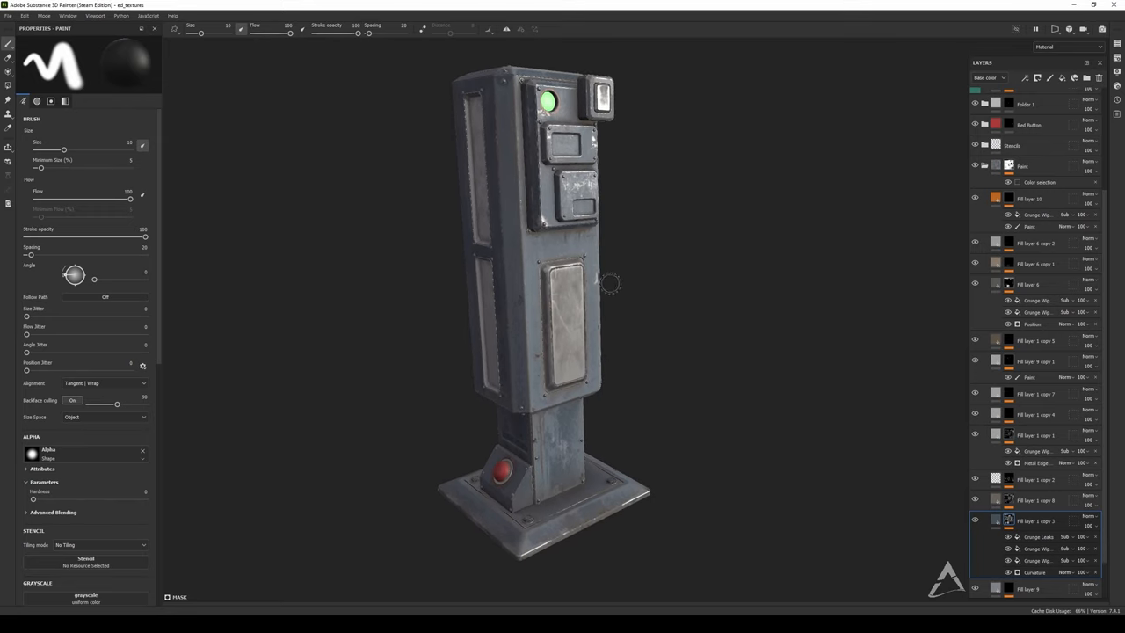
pyautogui.moveTo(601, 282)
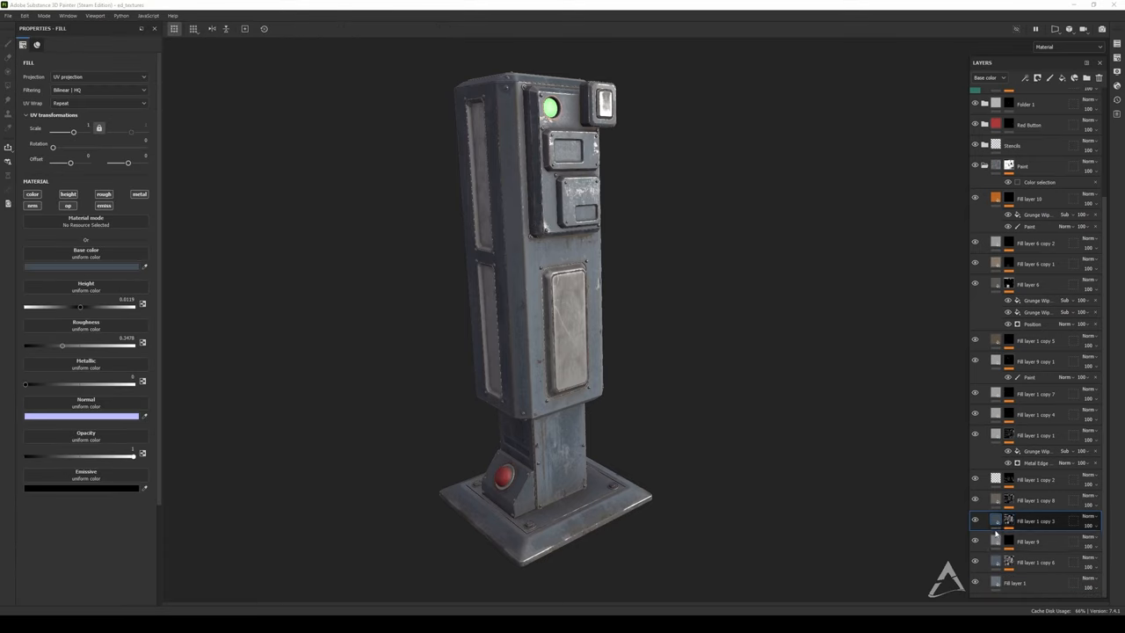
# Solo a fill layer's mask briefly, then return to the normal material view.
pyautogui.click(1009, 520)
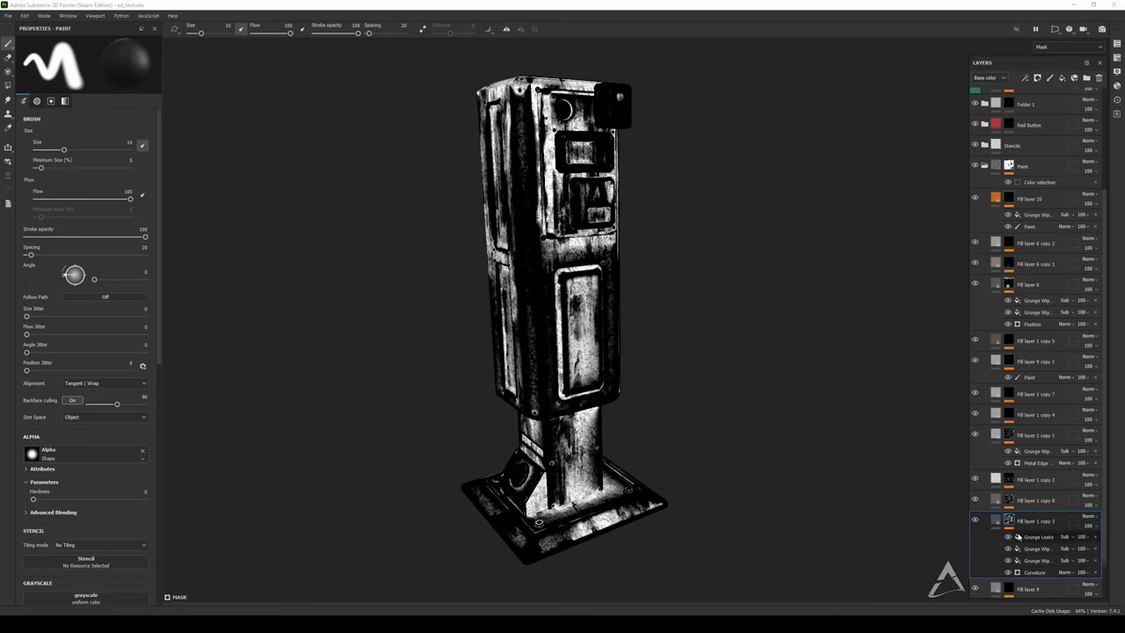
pyautogui.moveTo(630, 298)
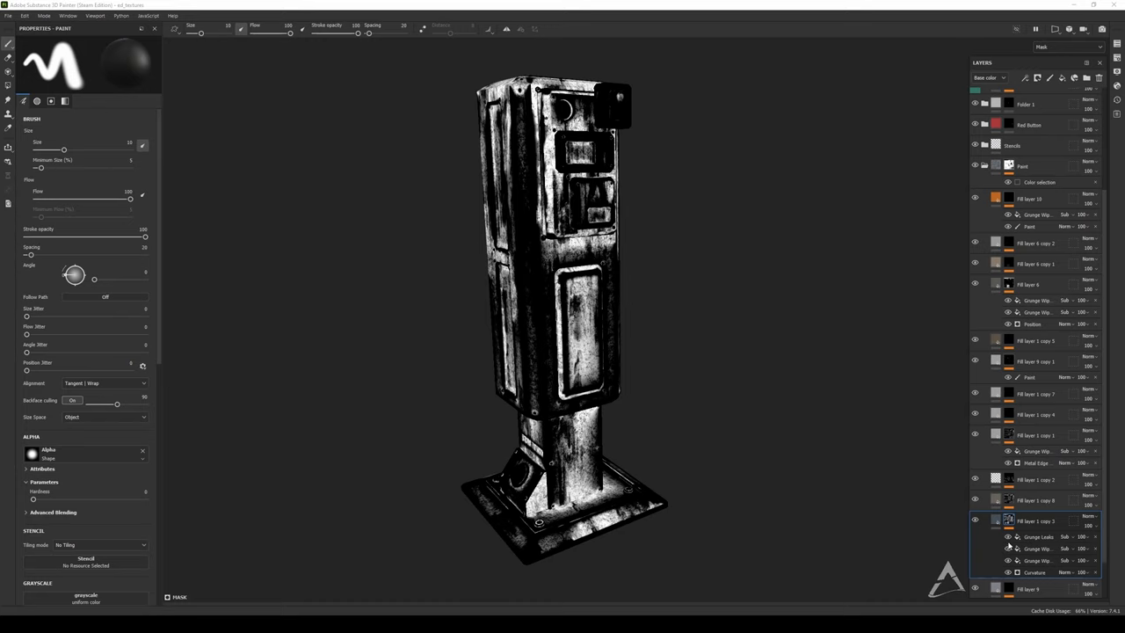
pyautogui.click(1009, 538)
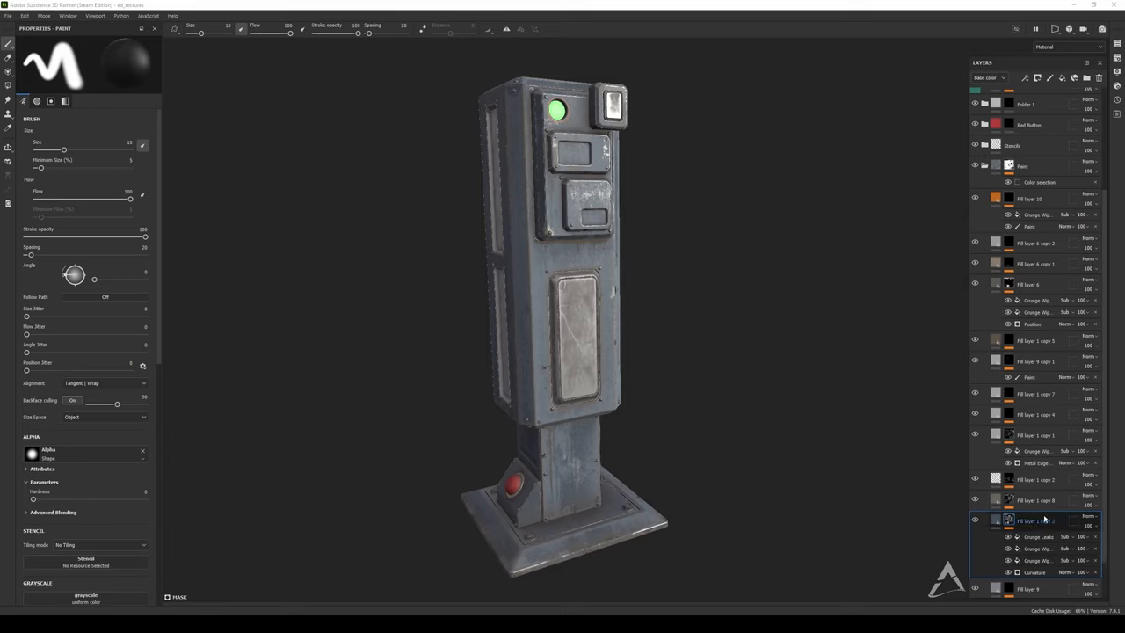
# Isolate another fill layer's edge mask and show its Curvature generator settings.
pyautogui.click(1037, 499)
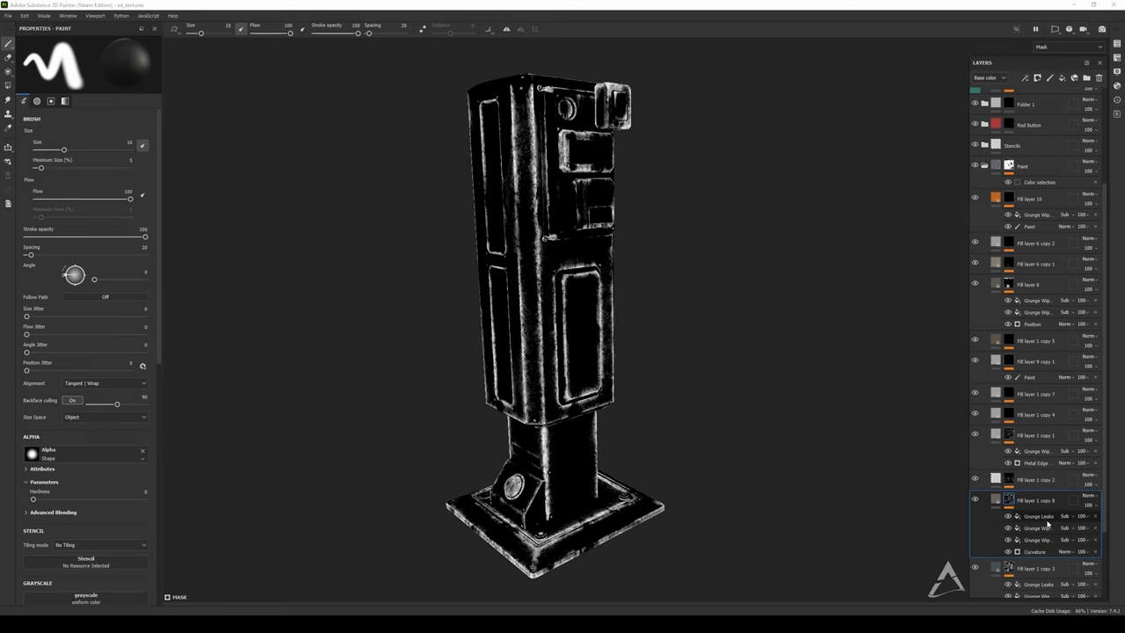
pyautogui.click(1009, 552)
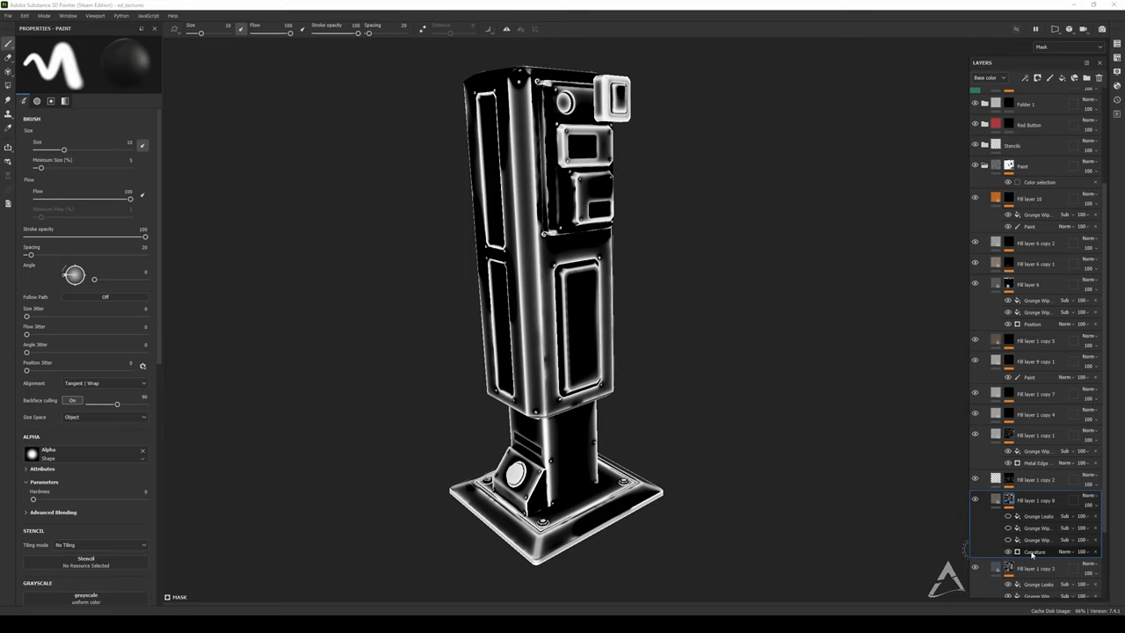
pyautogui.click(1034, 552)
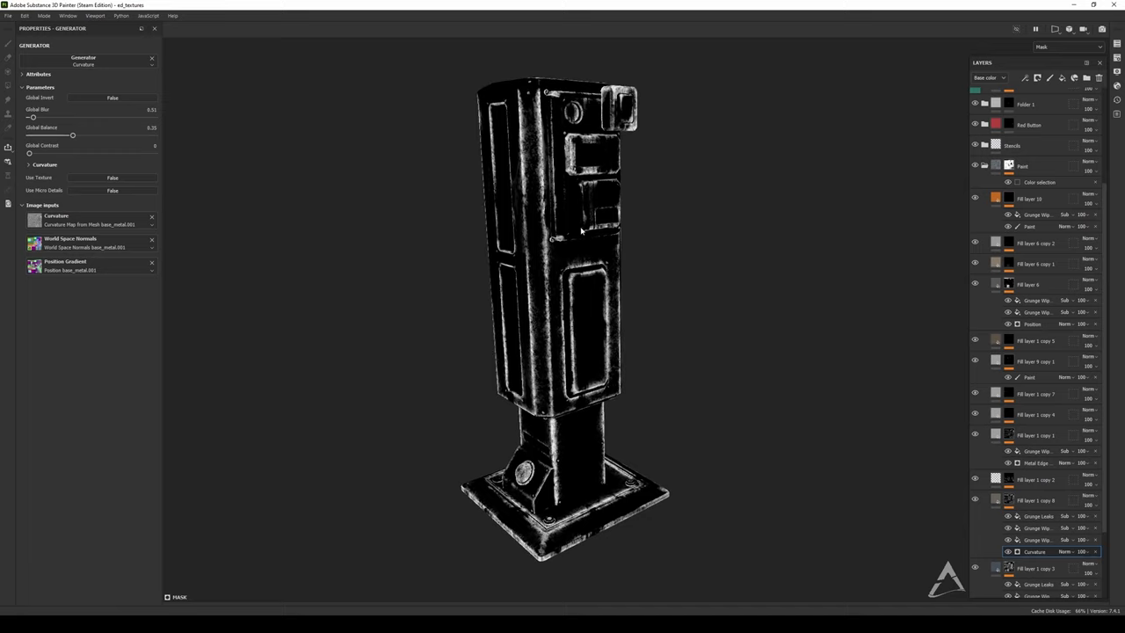
# Create a smart mask from the layer mask and close the asset library.
pyautogui.moveTo(580, 229); pyautogui.dragTo(605, 264)
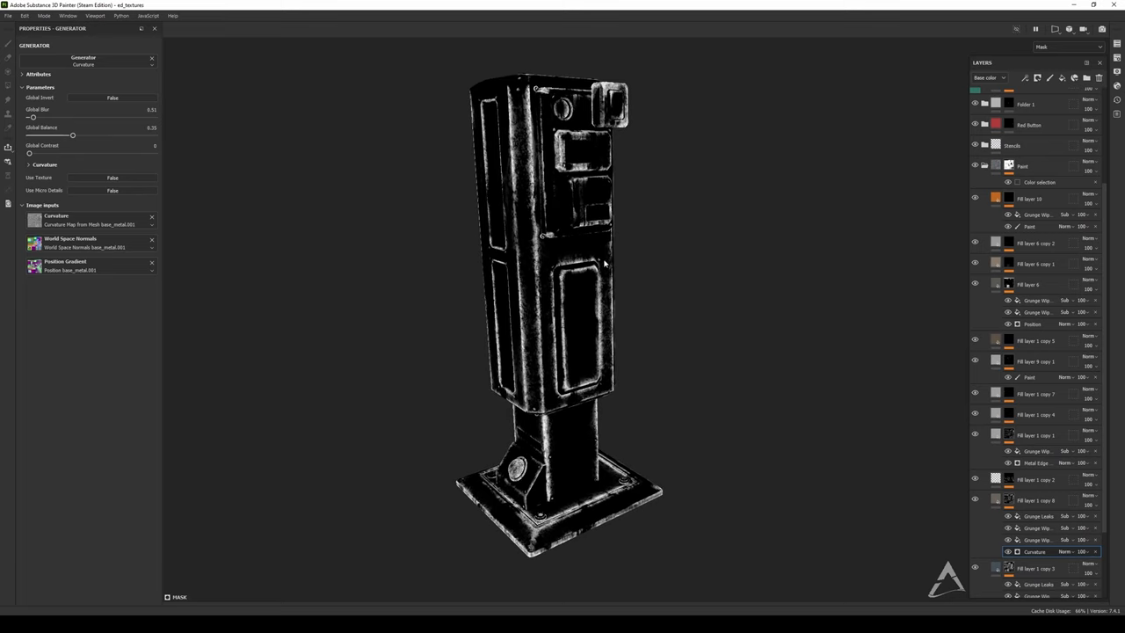
pyautogui.moveTo(618, 248)
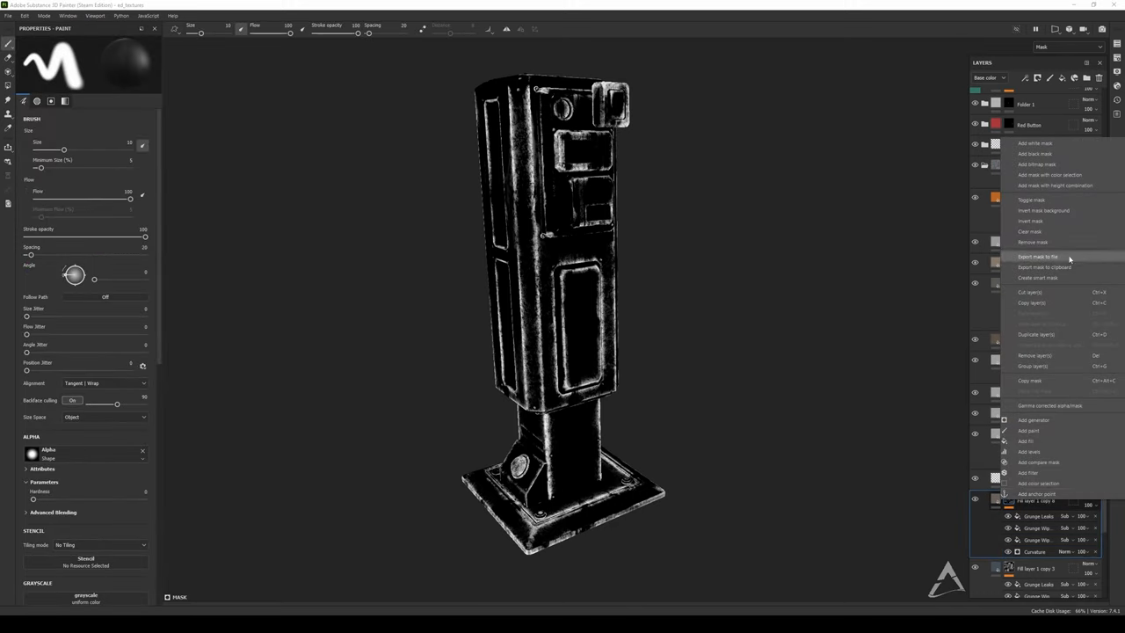
pyautogui.moveTo(1037, 278)
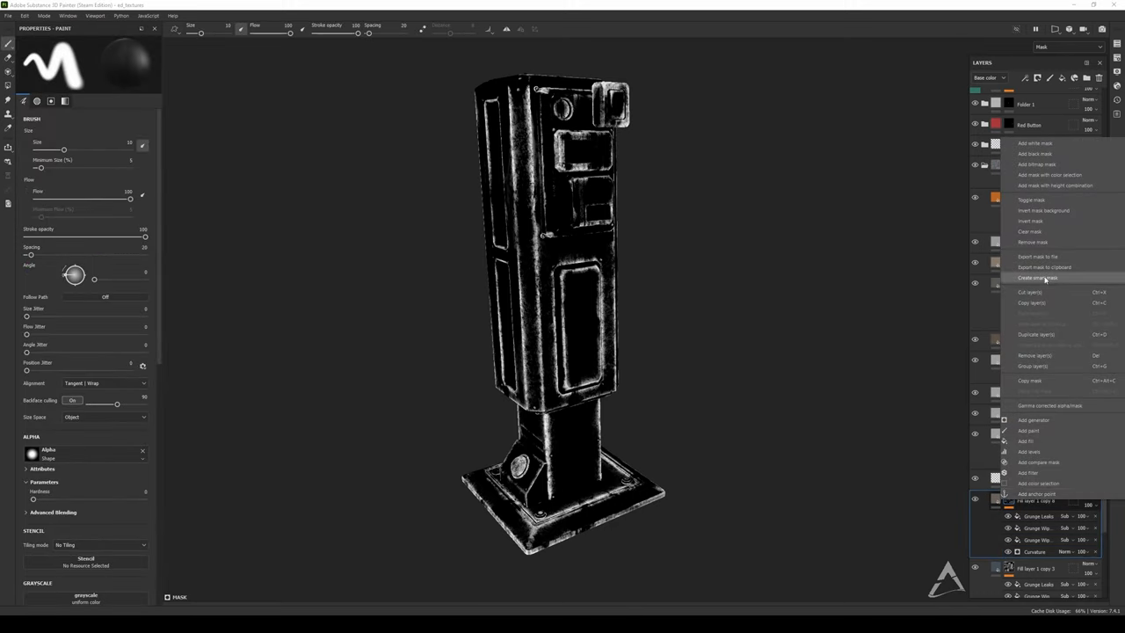
pyautogui.click(1038, 278)
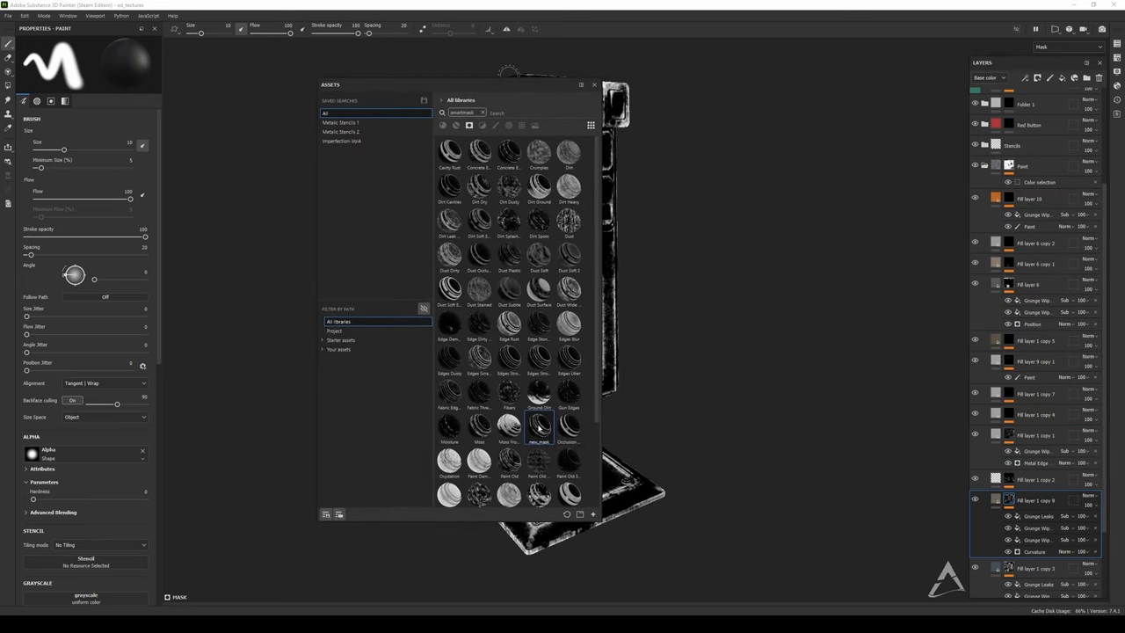
pyautogui.moveTo(538, 424)
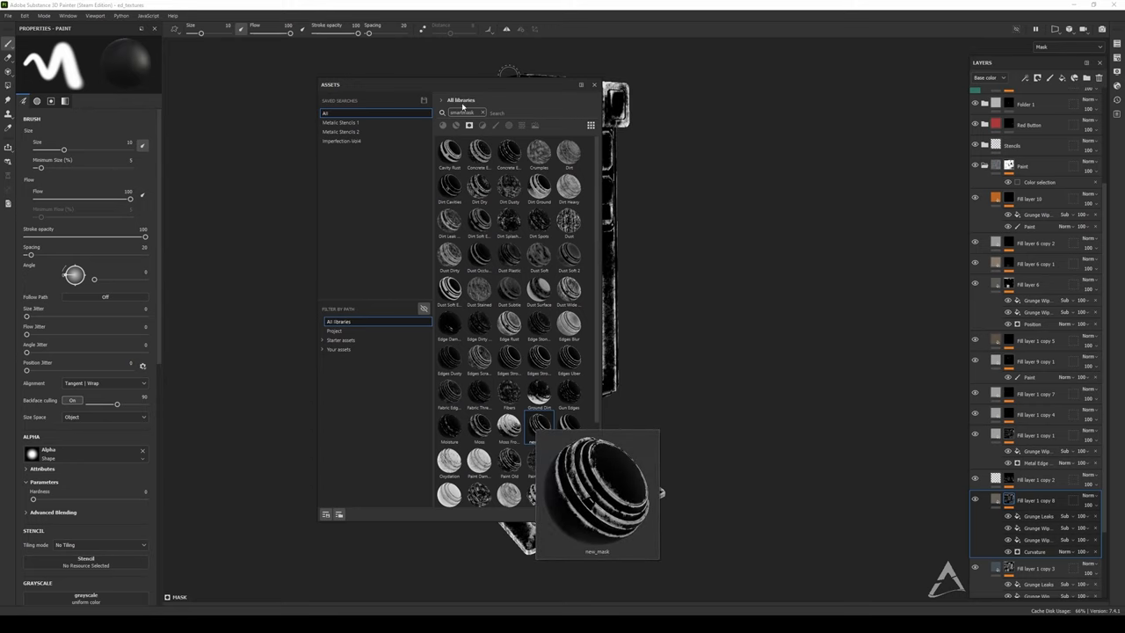
pyautogui.click(594, 85)
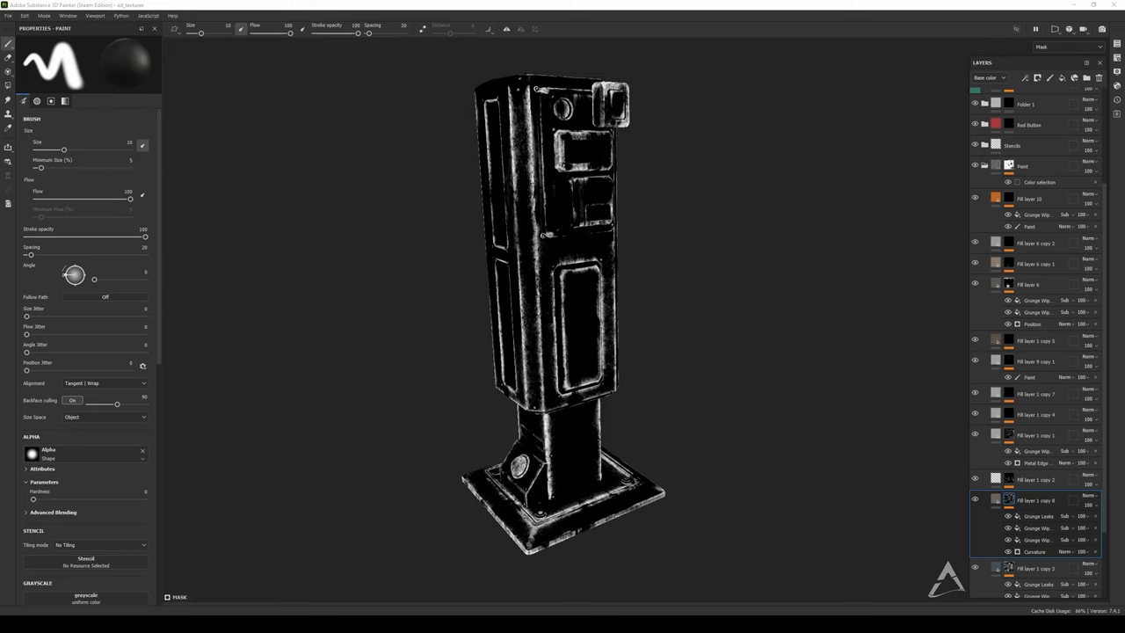
pyautogui.click(9, 16)
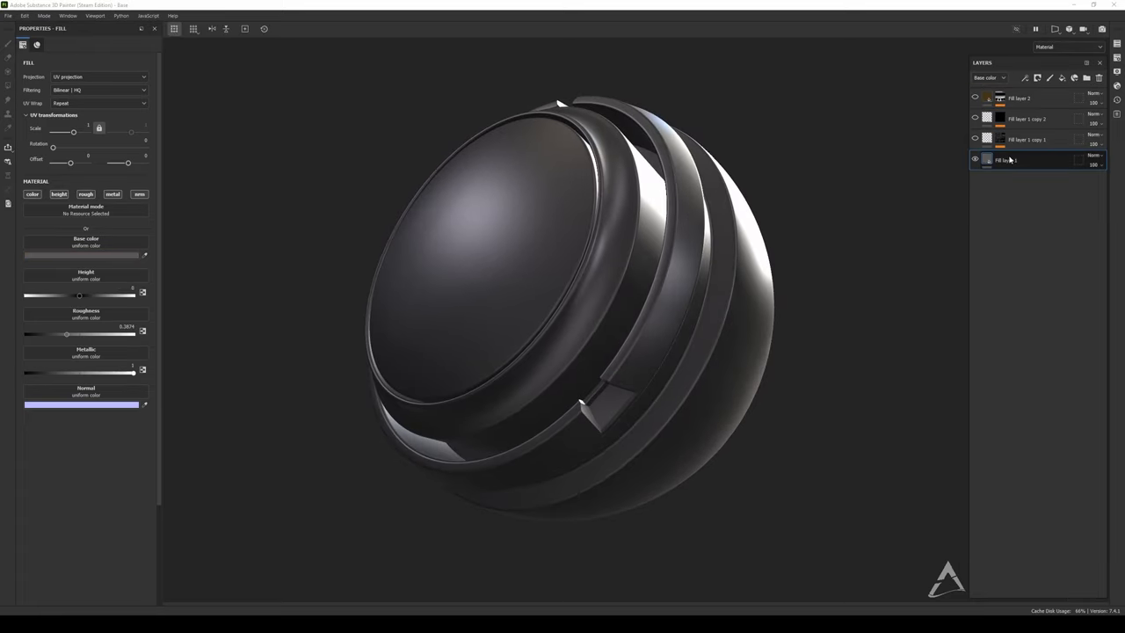
# Add the custom smart mask to one of the sphere's fill layers via its context menu.
pyautogui.rightClick(1002, 158)
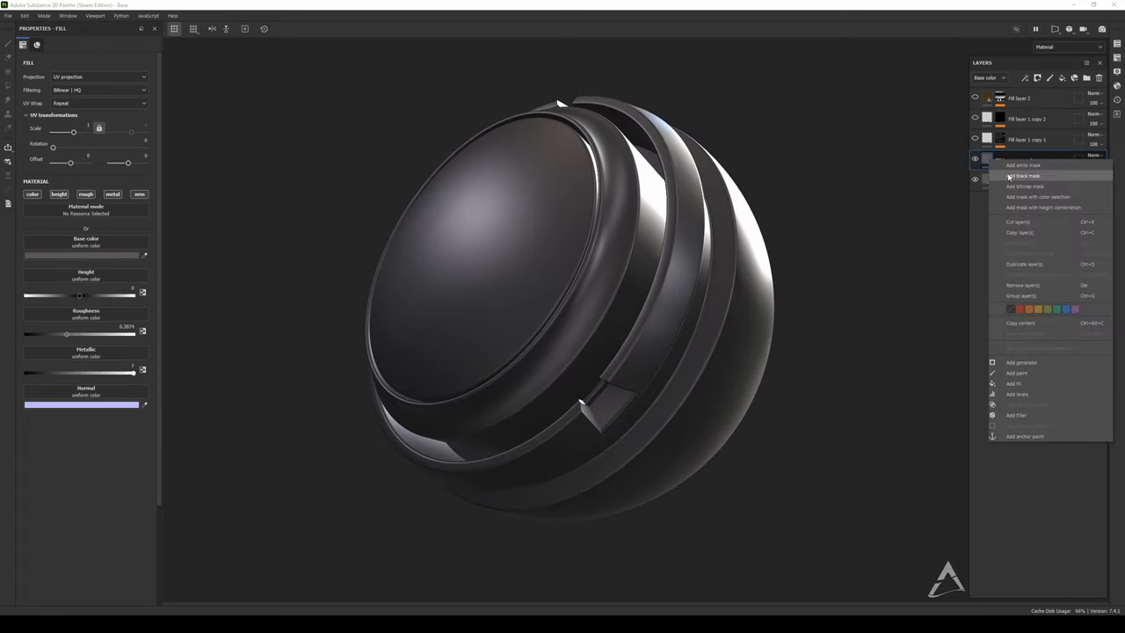
pyautogui.click(1024, 176)
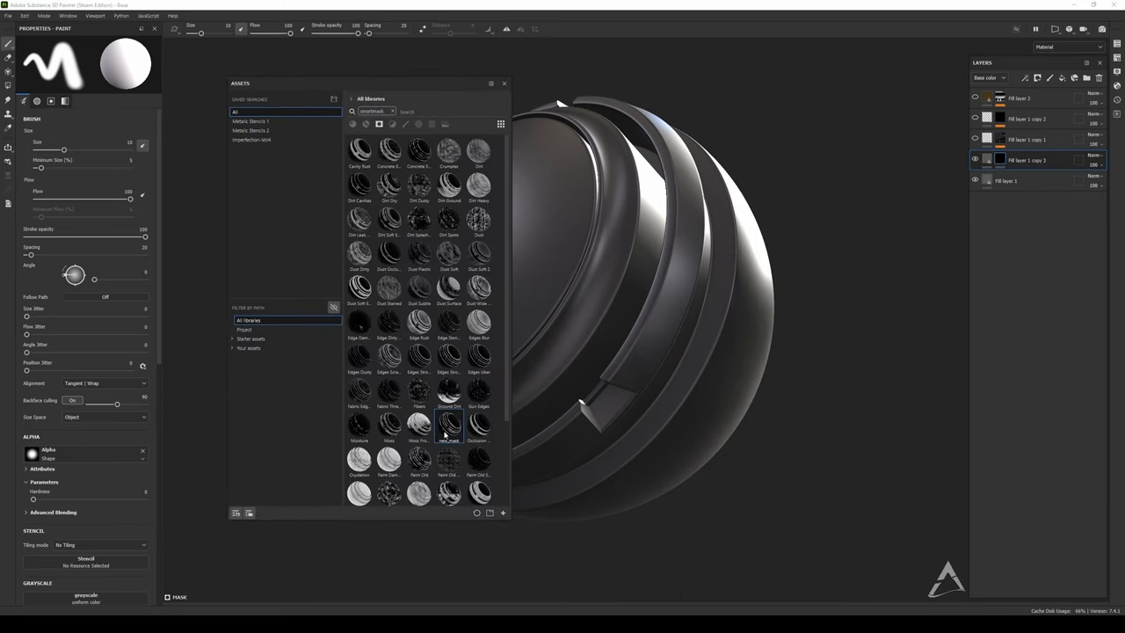
pyautogui.click(992, 160)
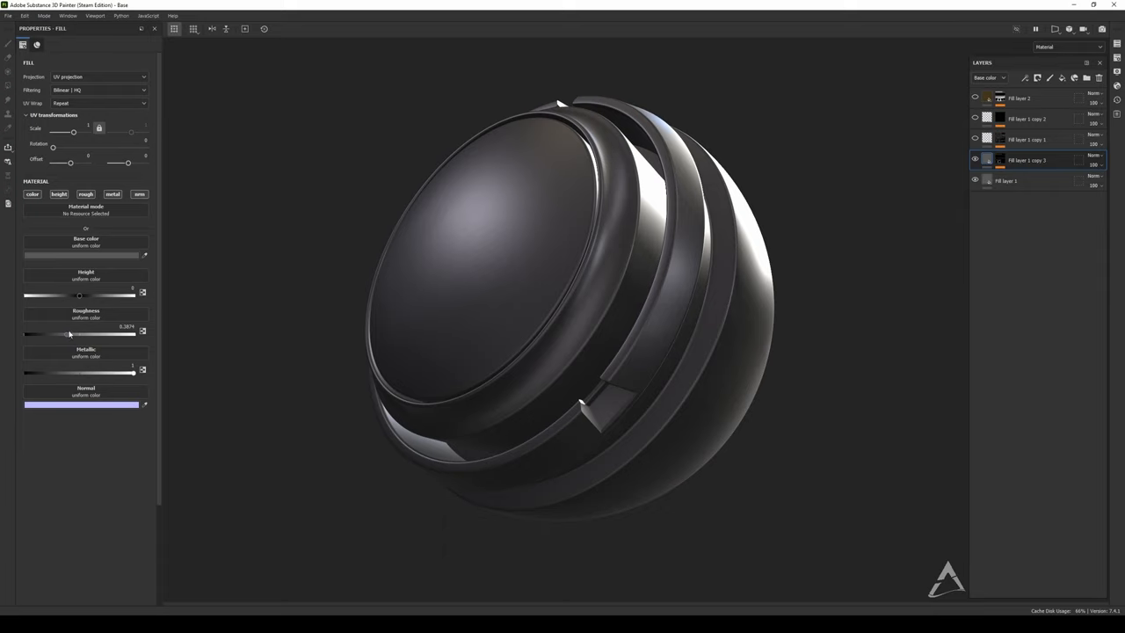
pyautogui.moveTo(72, 334); pyautogui.dragTo(88, 334)
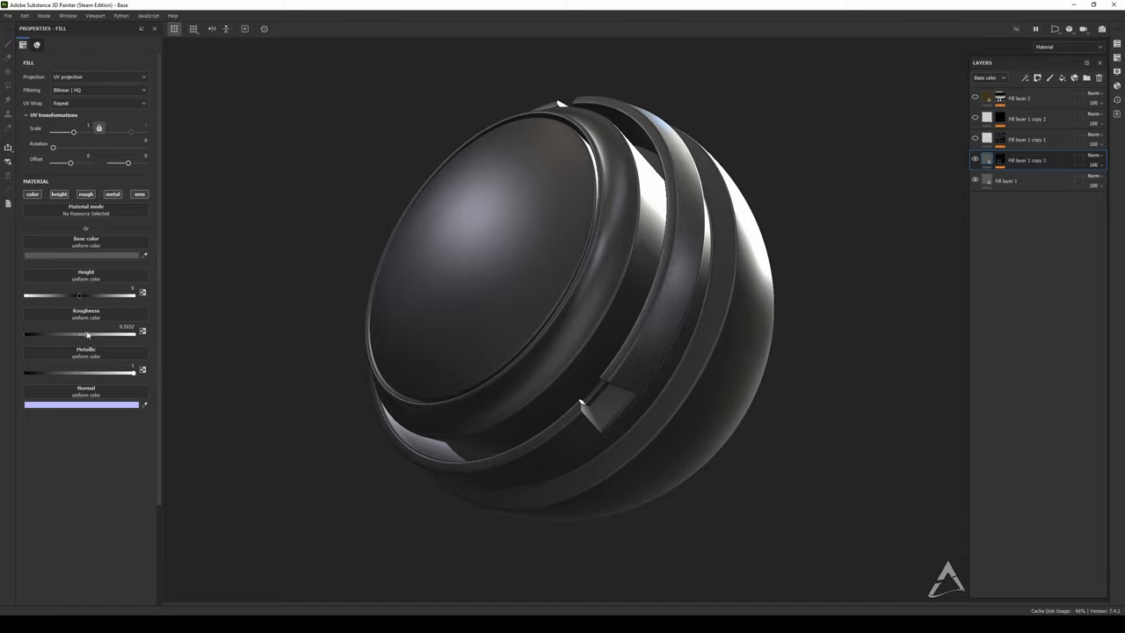
pyautogui.moveTo(88, 334); pyautogui.dragTo(51, 334)
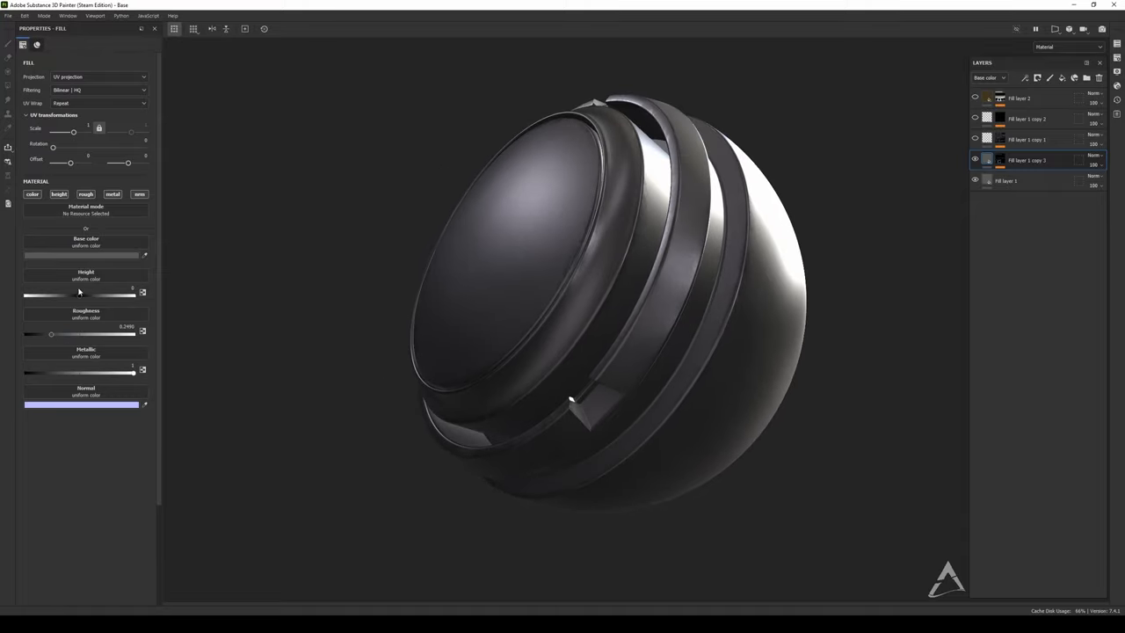
# Set the masked layer's Base color to a dark orange-brown shade.
pyautogui.click(85, 255)
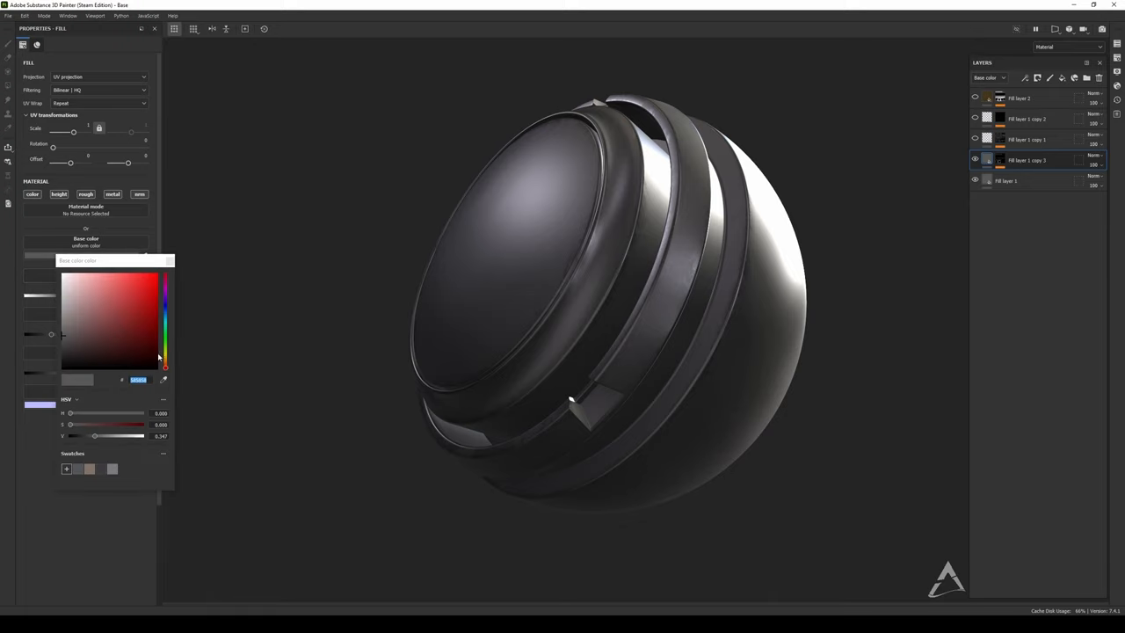
pyautogui.click(88, 342)
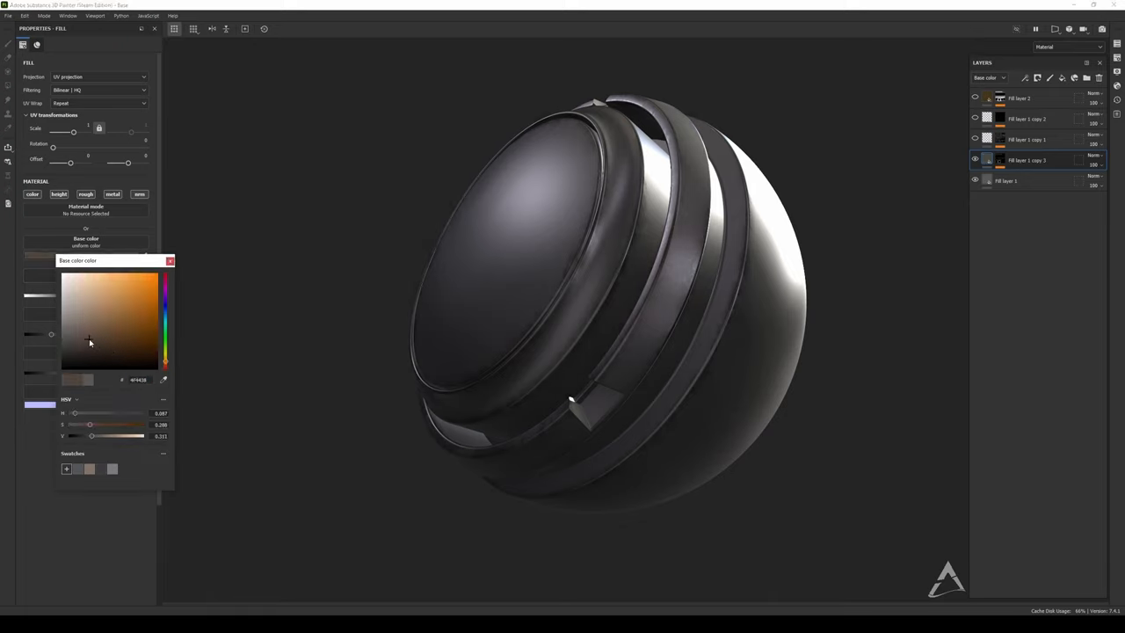
pyautogui.click(170, 260)
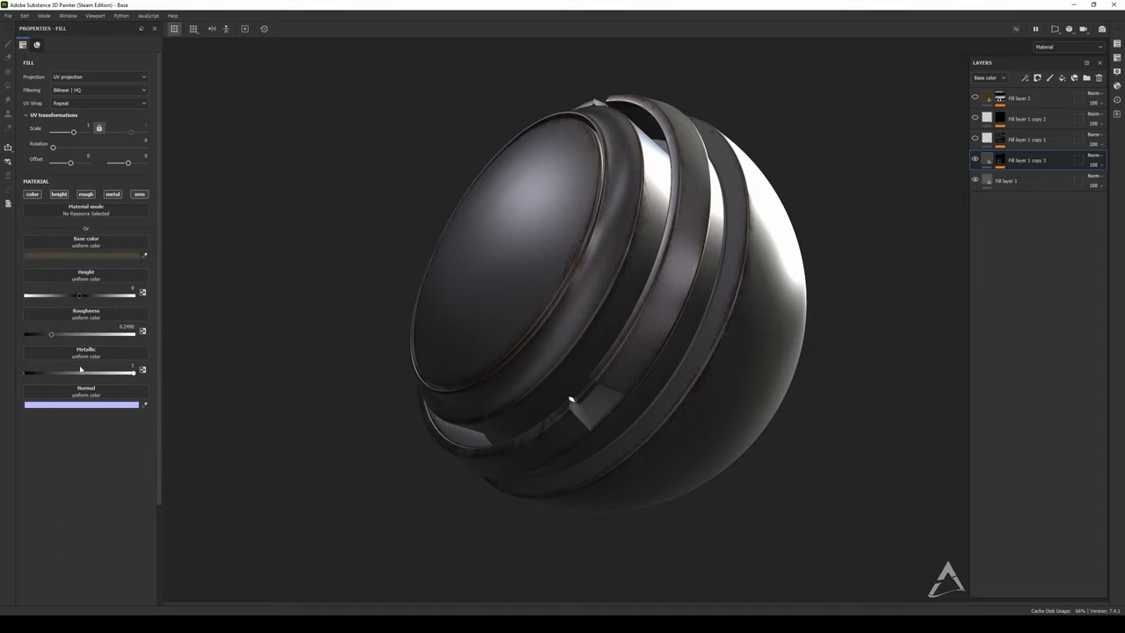
pyautogui.moveTo(571, 401); pyautogui.dragTo(408, 229)
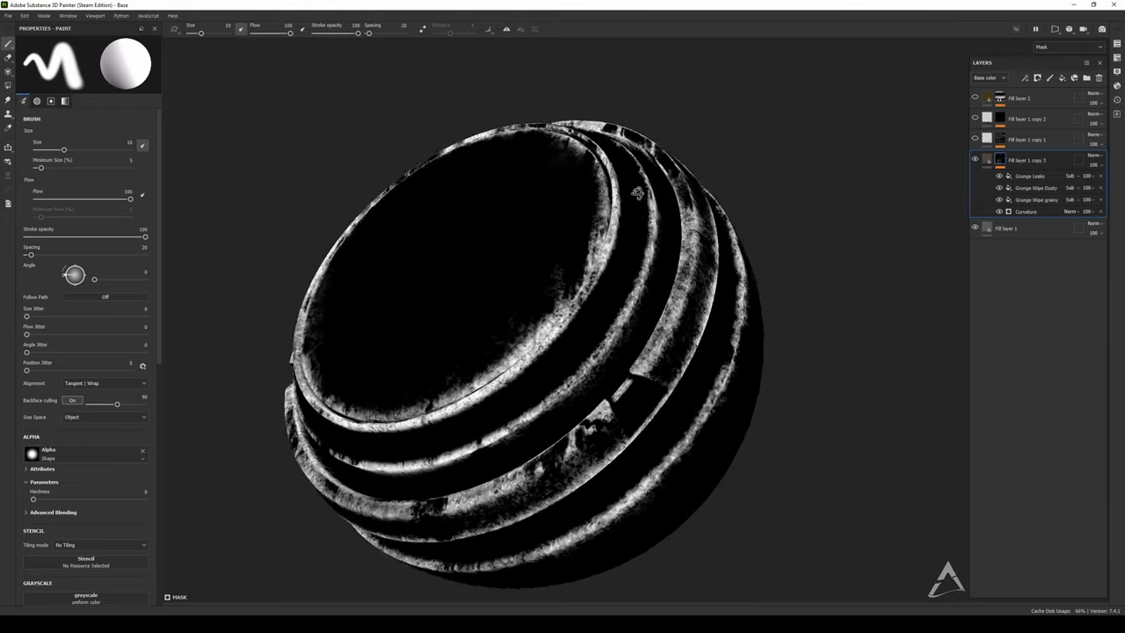
# Select the Curvature generator in the layer mask to view its settings.
pyautogui.moveTo(571, 352); pyautogui.dragTo(474, 299)
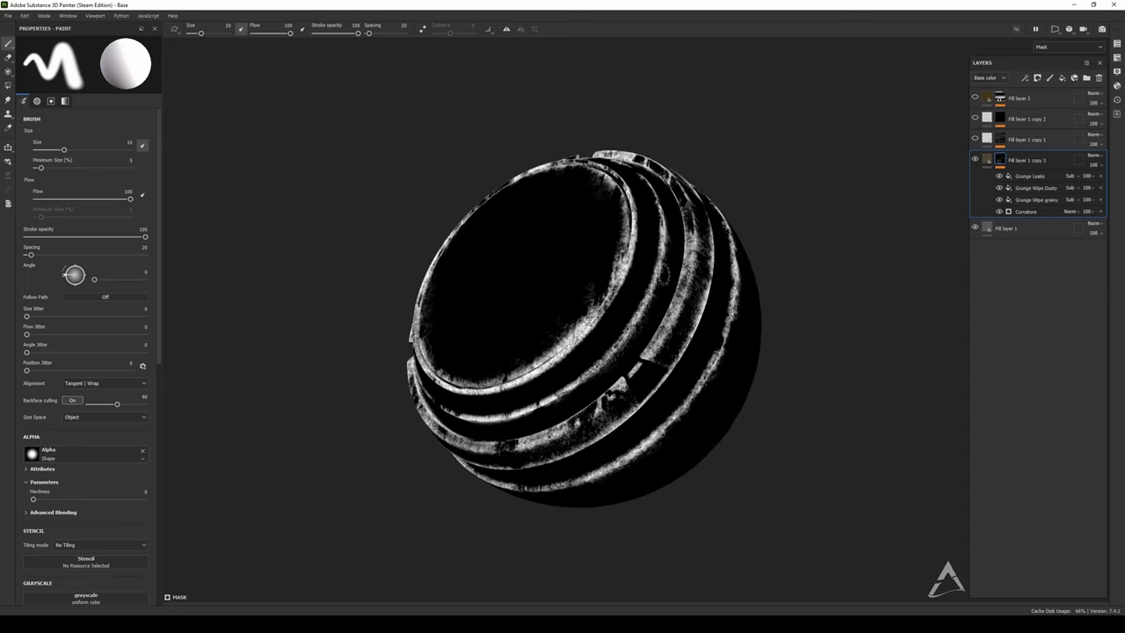
pyautogui.moveTo(598, 334); pyautogui.dragTo(571, 307)
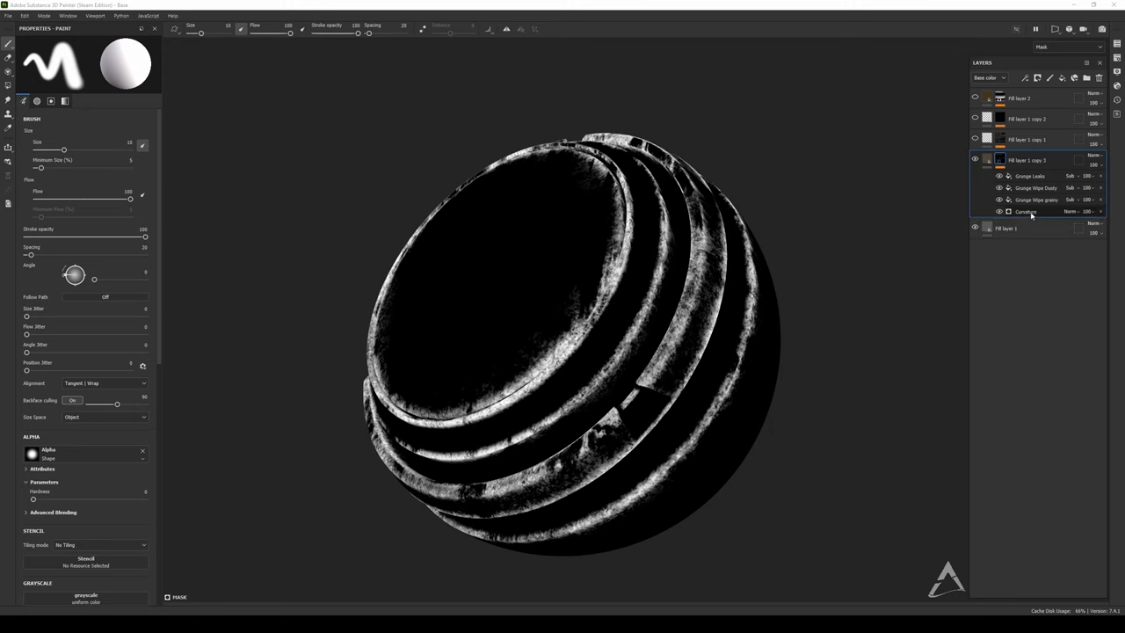
pyautogui.click(1027, 211)
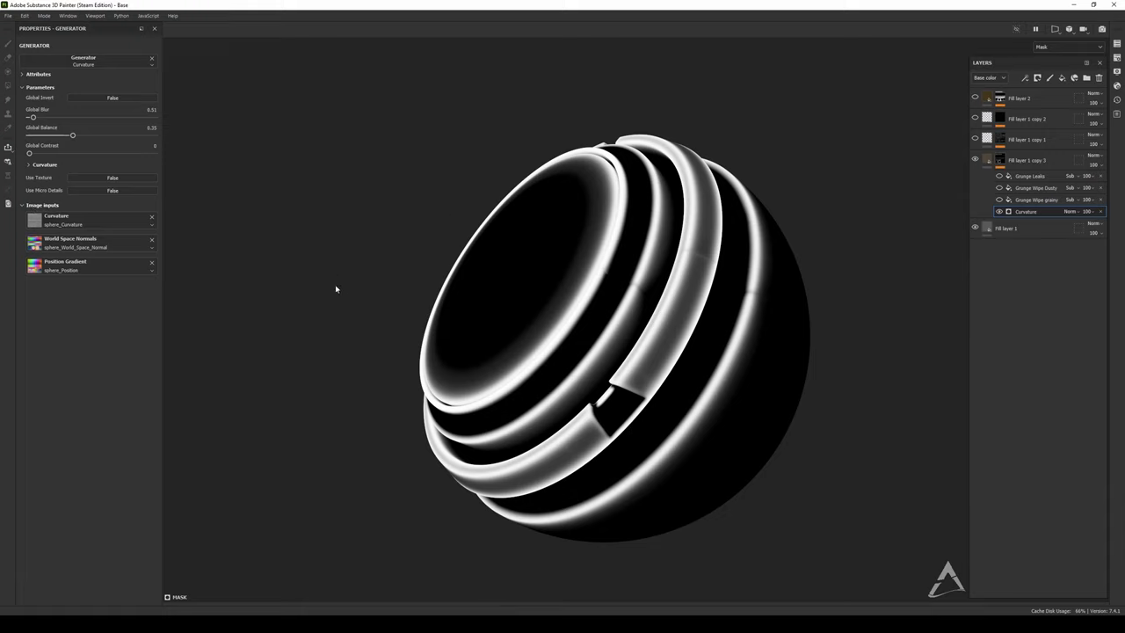
# Return to the full material view and inspect the sphere's worn edges.
pyautogui.click(999, 201)
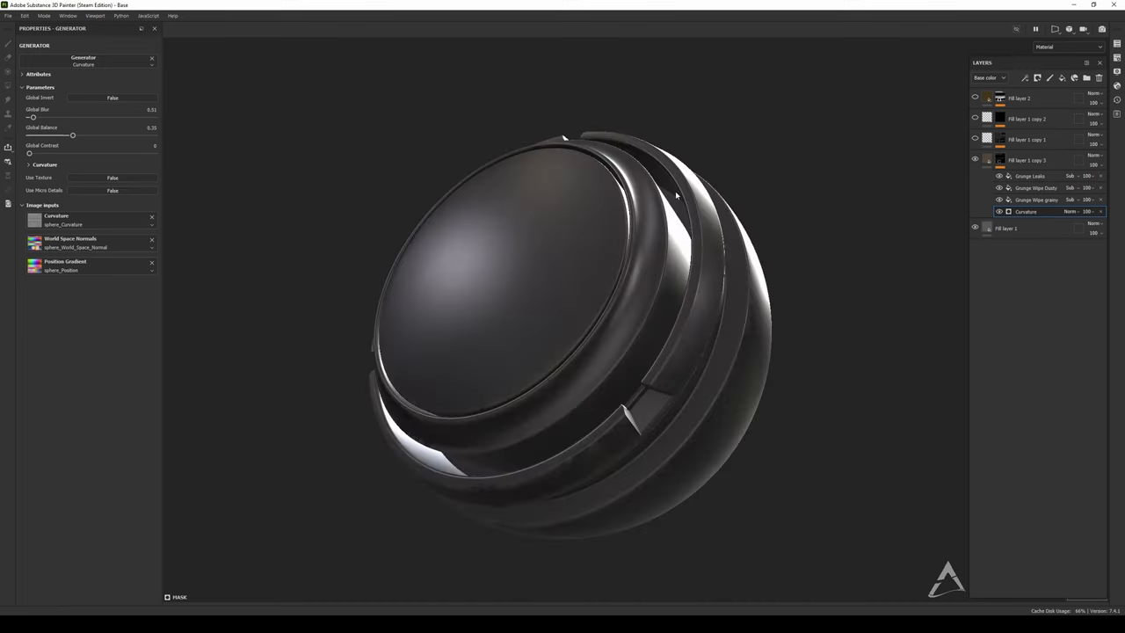
pyautogui.moveTo(677, 196); pyautogui.dragTo(654, 264)
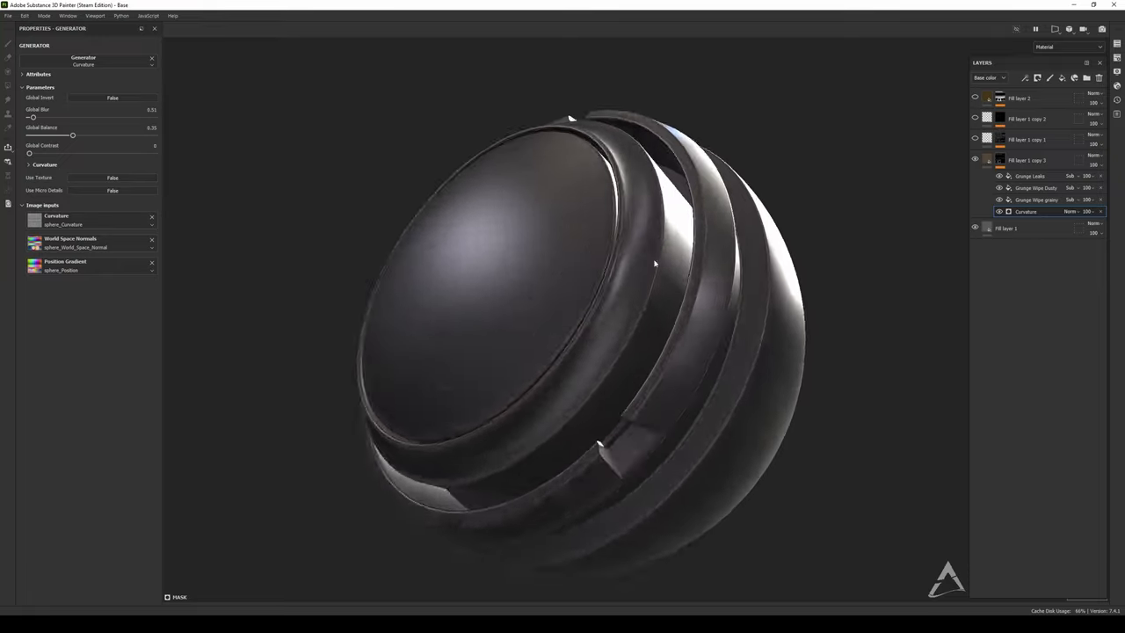
pyautogui.moveTo(654, 264); pyautogui.dragTo(580, 229)
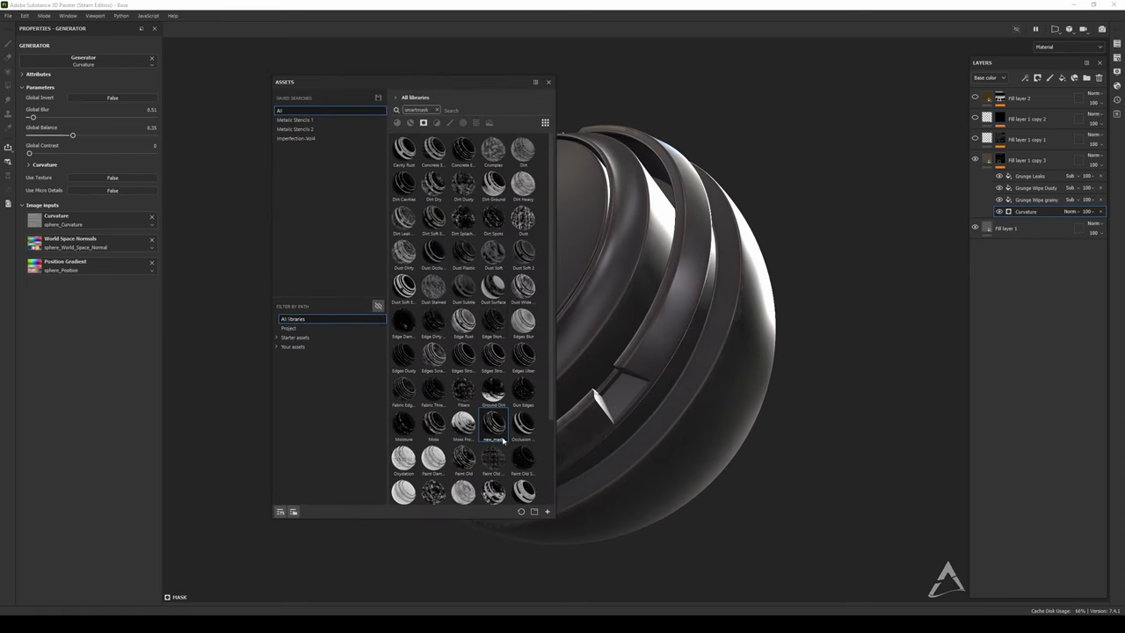
# Close the Assets window and show the Grunge Leaks fill settings in the mask.
pyautogui.click(549, 82)
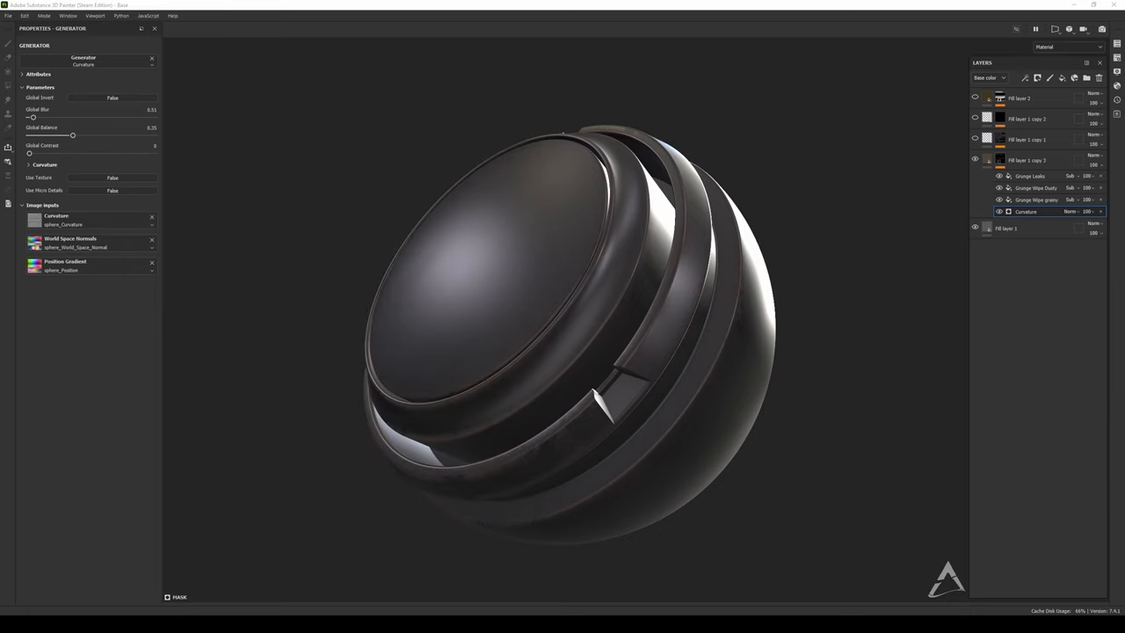
pyautogui.moveTo(562, 334); pyautogui.dragTo(475, 284)
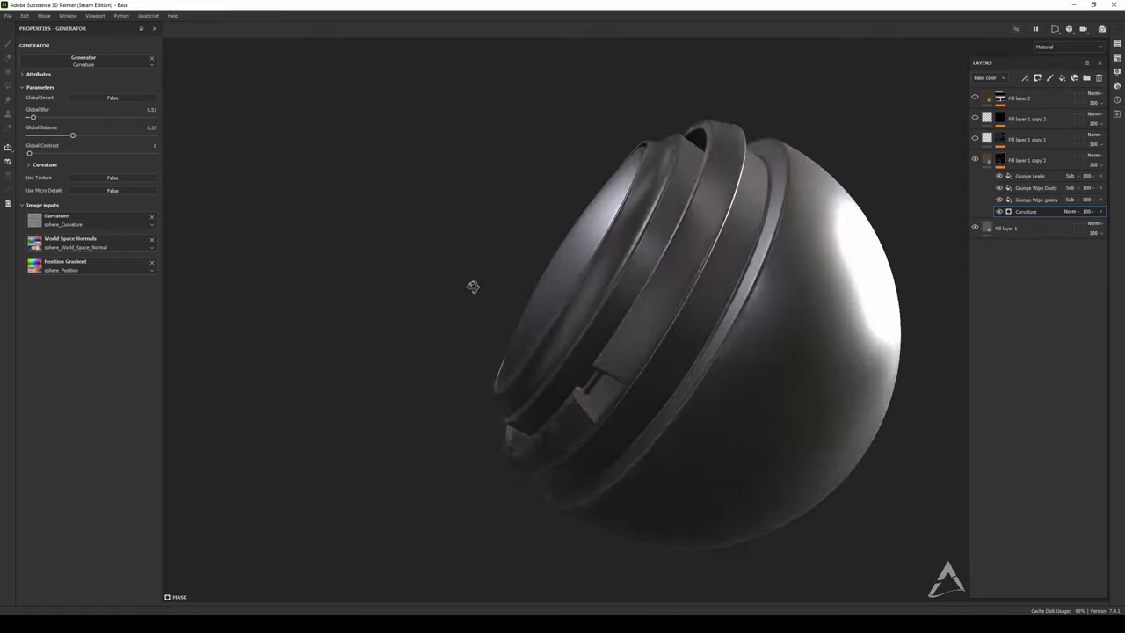
pyautogui.moveTo(473, 286); pyautogui.dragTo(577, 279)
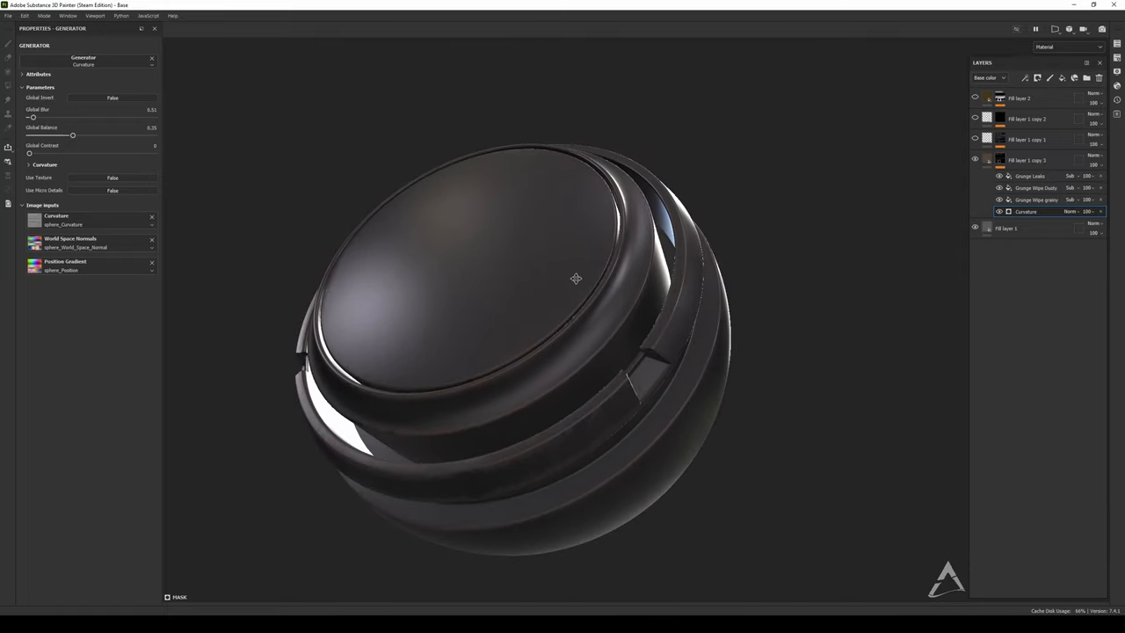
pyautogui.moveTo(577, 280); pyautogui.dragTo(541, 288)
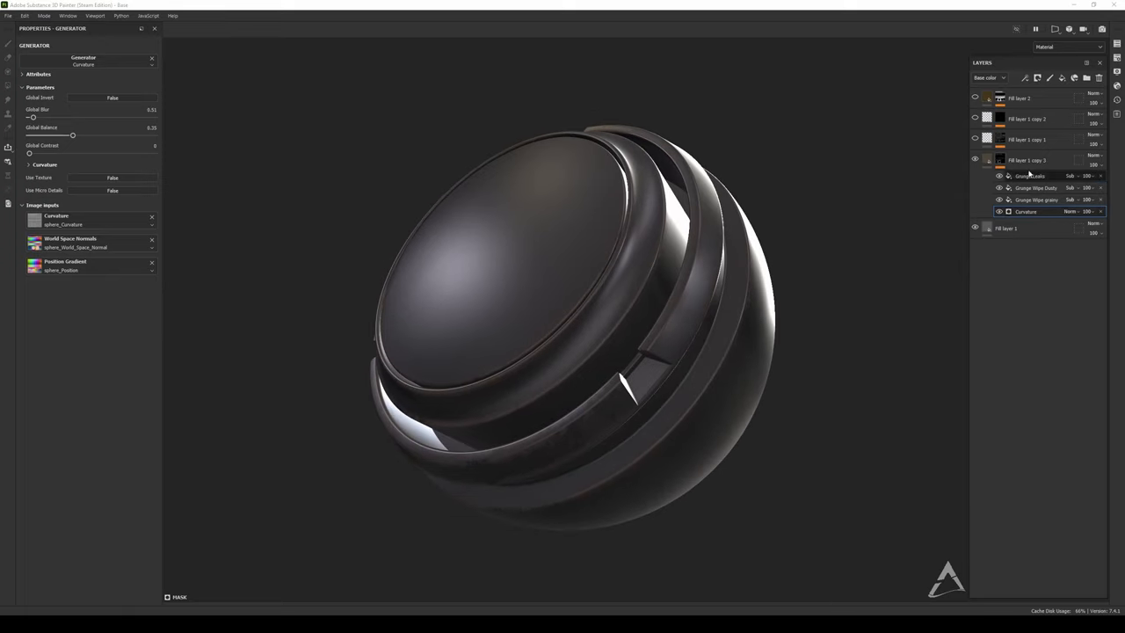
pyautogui.click(1037, 200)
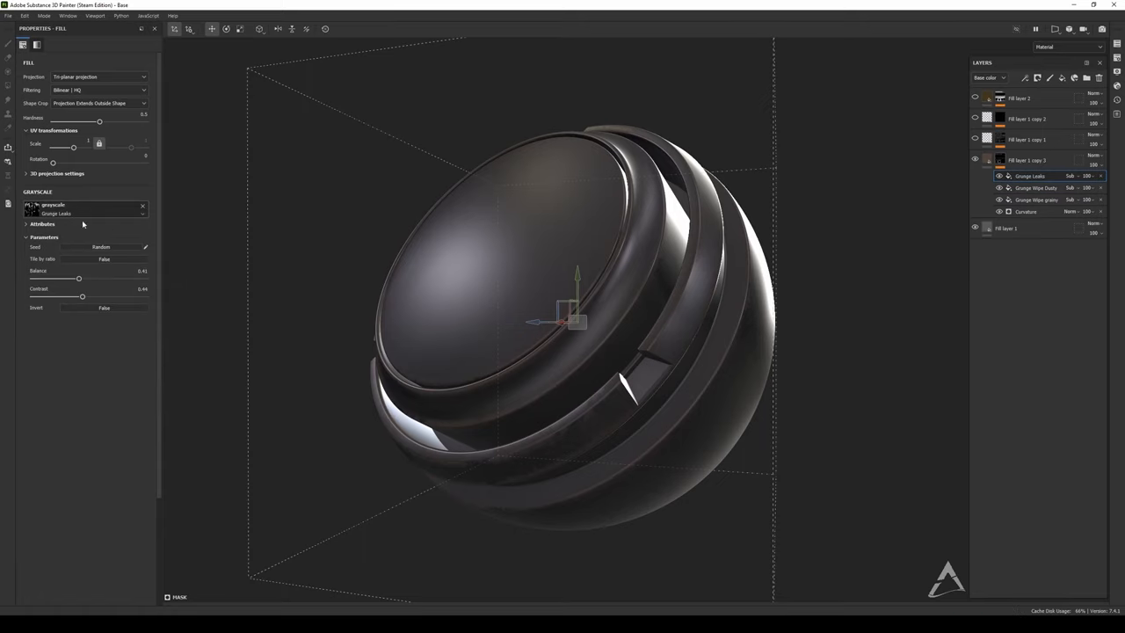
# Raise the Balance and Contrast of the Grunge Wipe Dusty fill in the mask.
pyautogui.click(1038, 187)
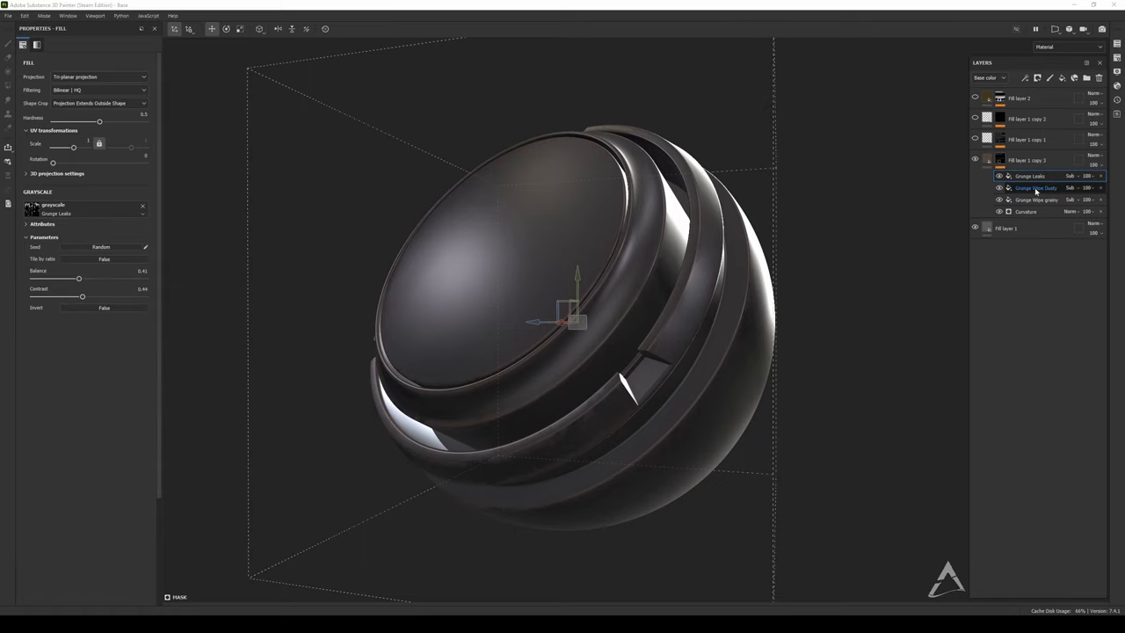
pyautogui.click(1038, 187)
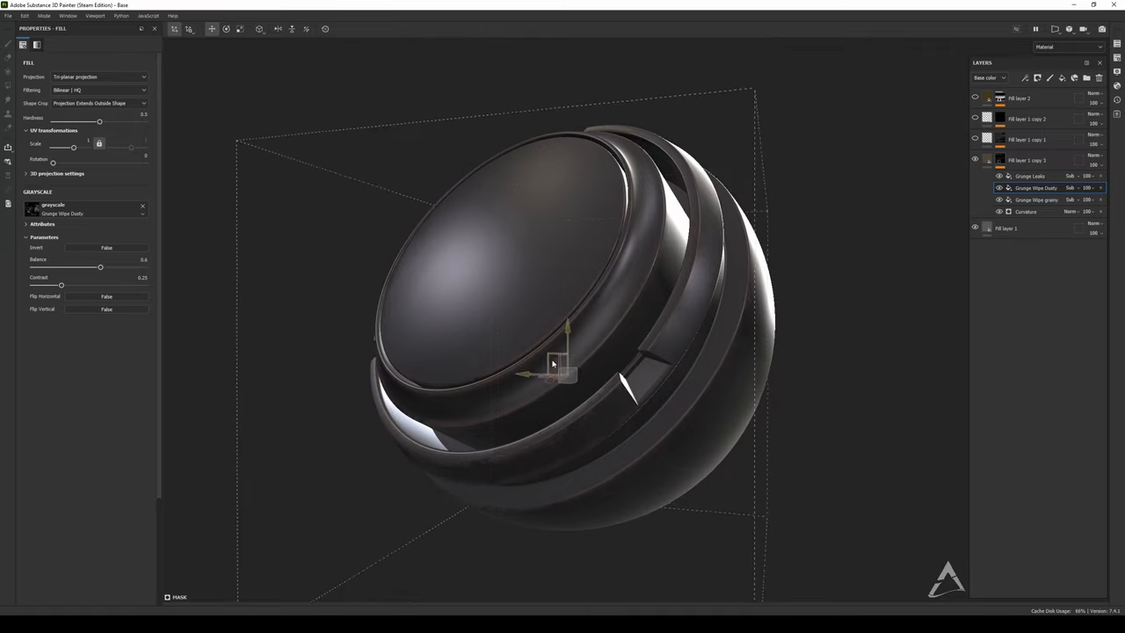
pyautogui.moveTo(100, 267); pyautogui.dragTo(105, 267)
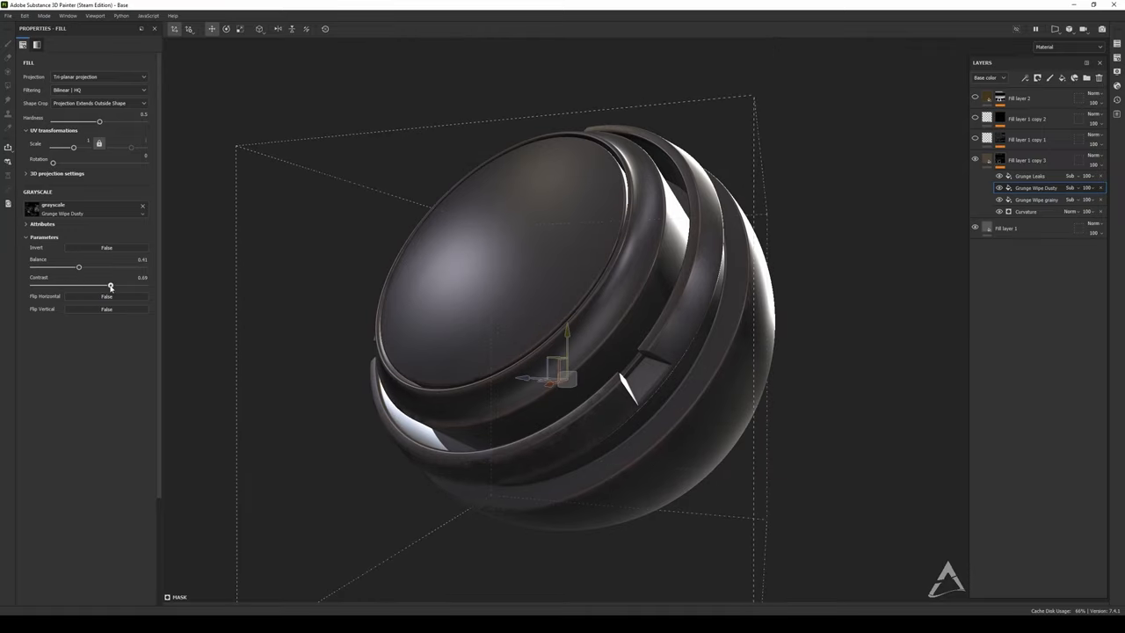
pyautogui.moveTo(77, 266); pyautogui.dragTo(123, 266)
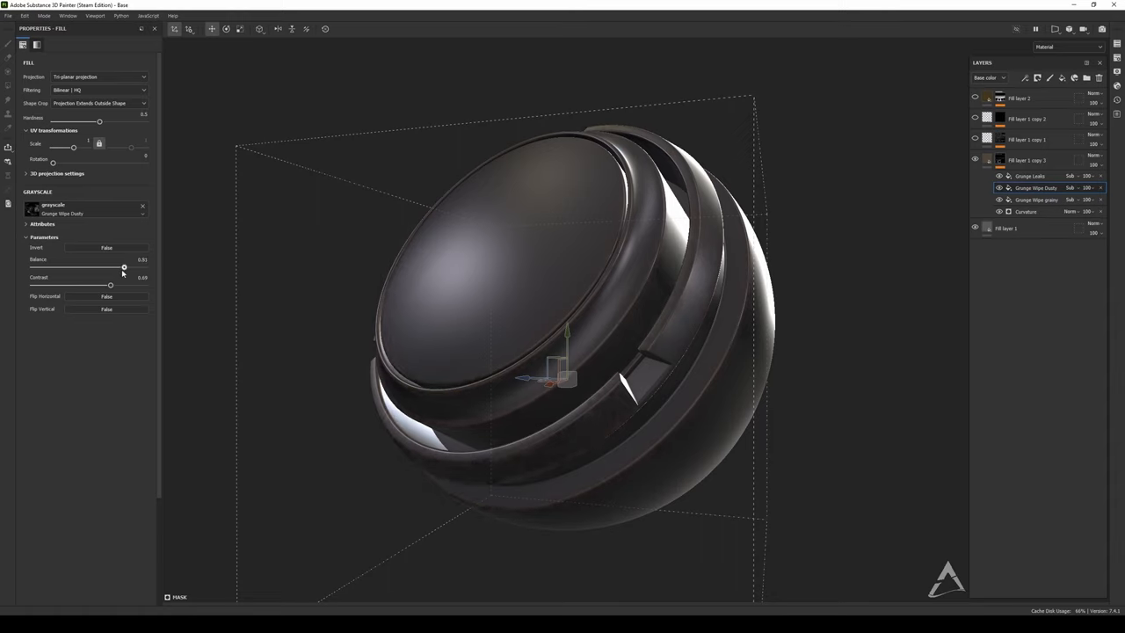
pyautogui.moveTo(123, 268); pyautogui.dragTo(85, 267)
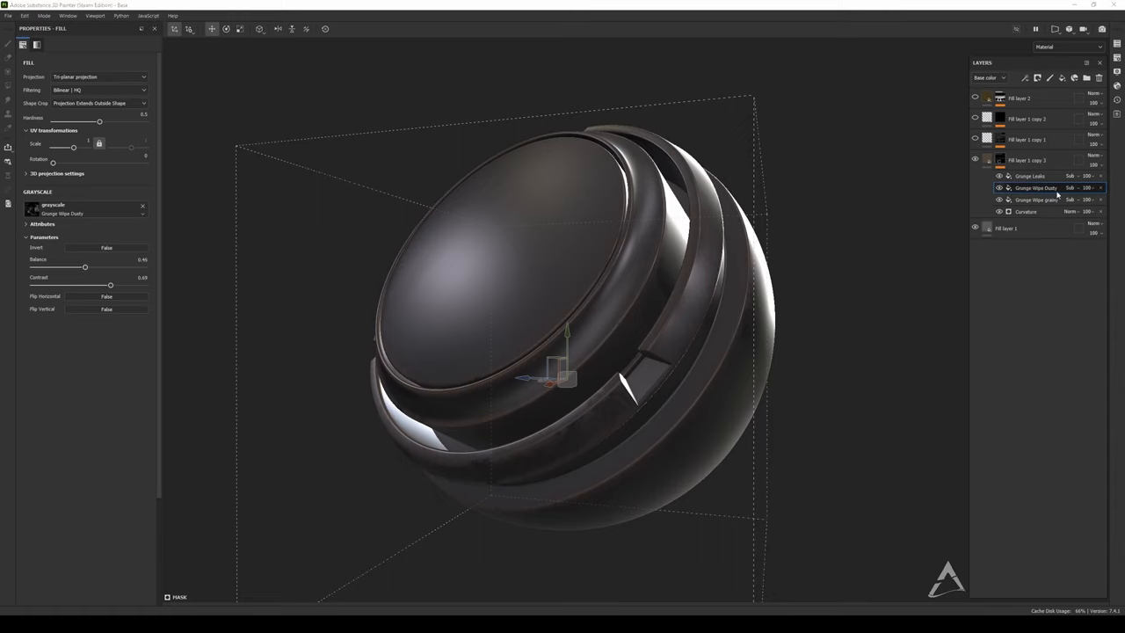
# Go back to the Grunge Leaks fill, then select another fill layer.
pyautogui.click(1031, 175)
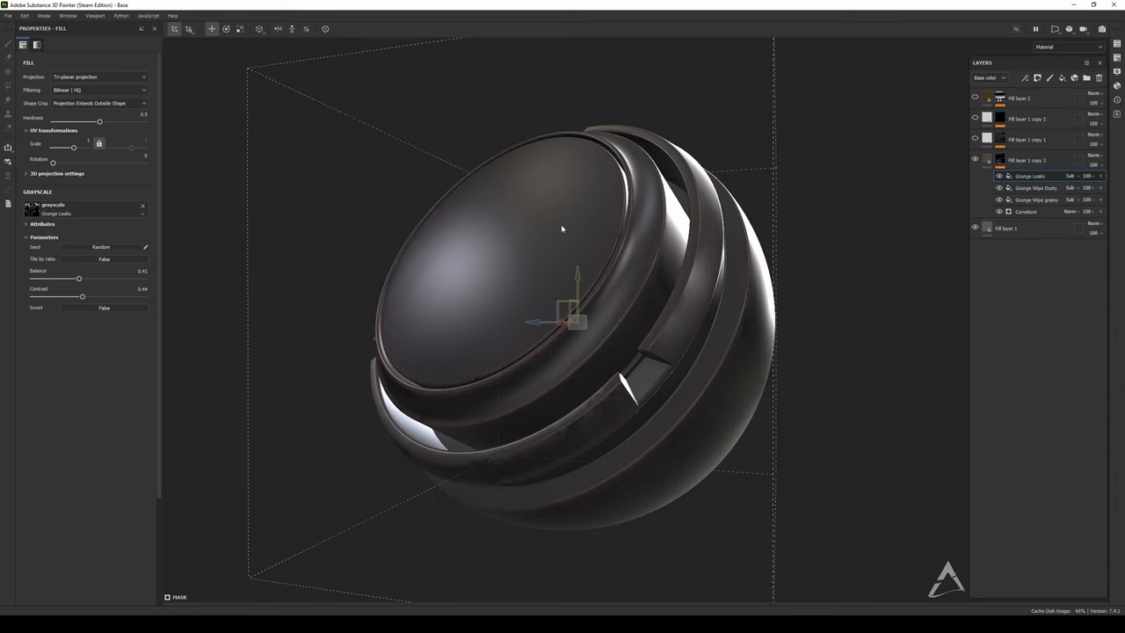
pyautogui.click(988, 160)
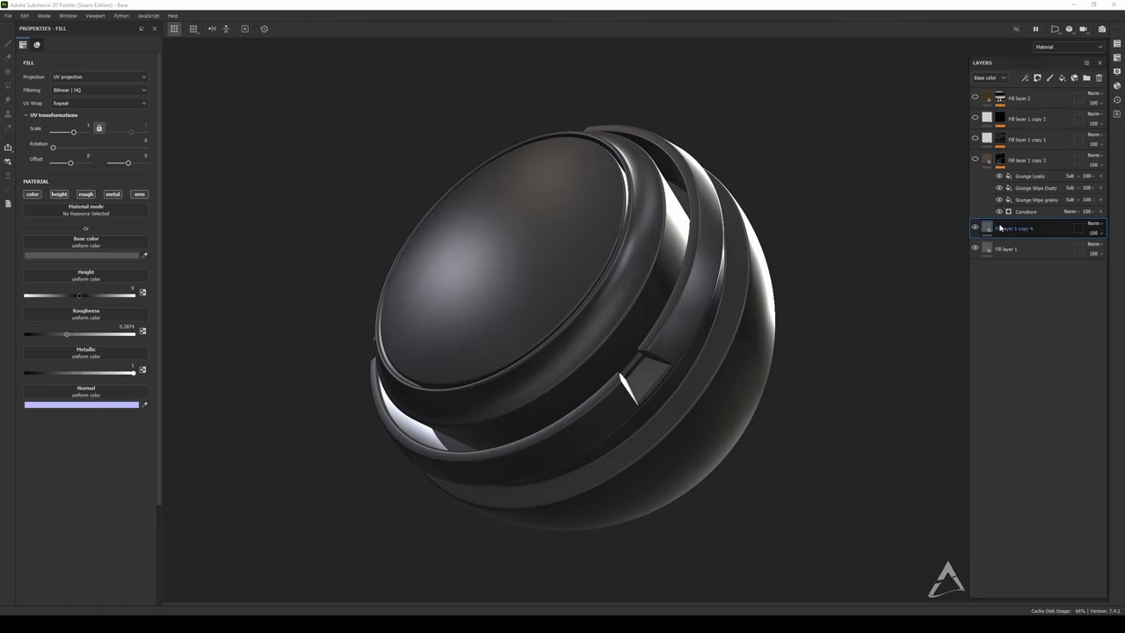
# Add a mask to the second fill layer from its context menu.
pyautogui.rightClick(1017, 229)
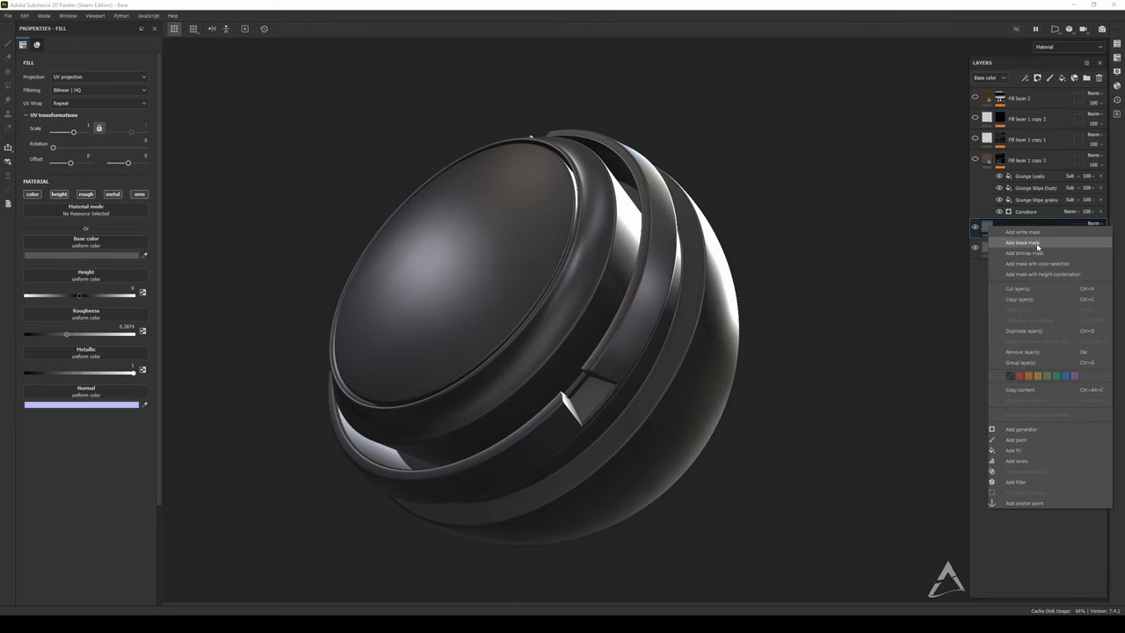
pyautogui.click(1024, 243)
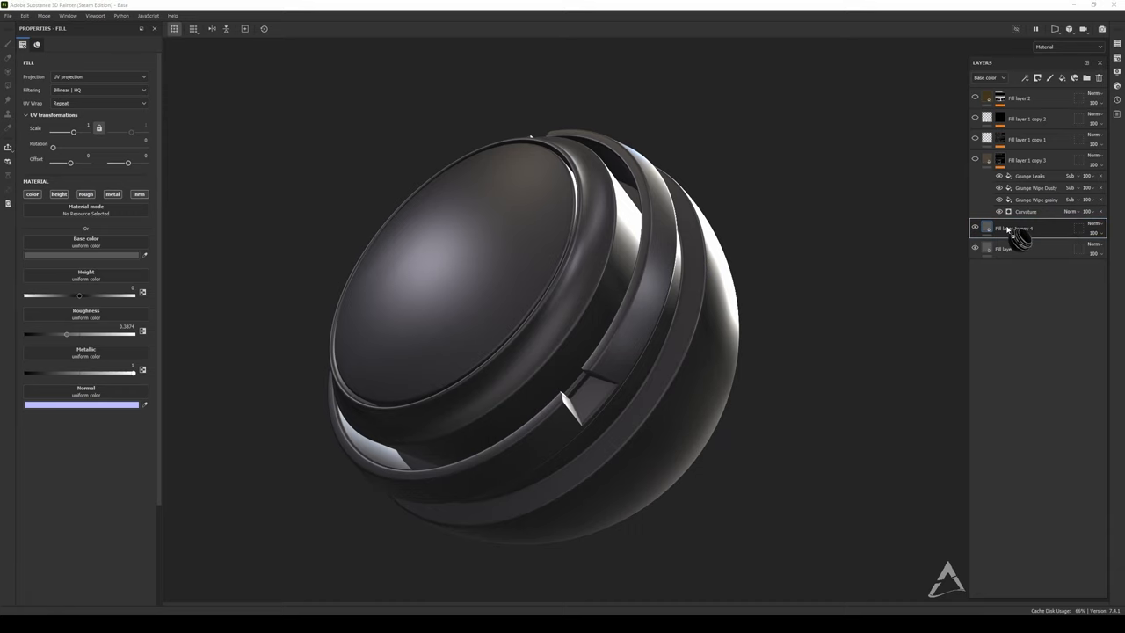
pyautogui.click(1020, 228)
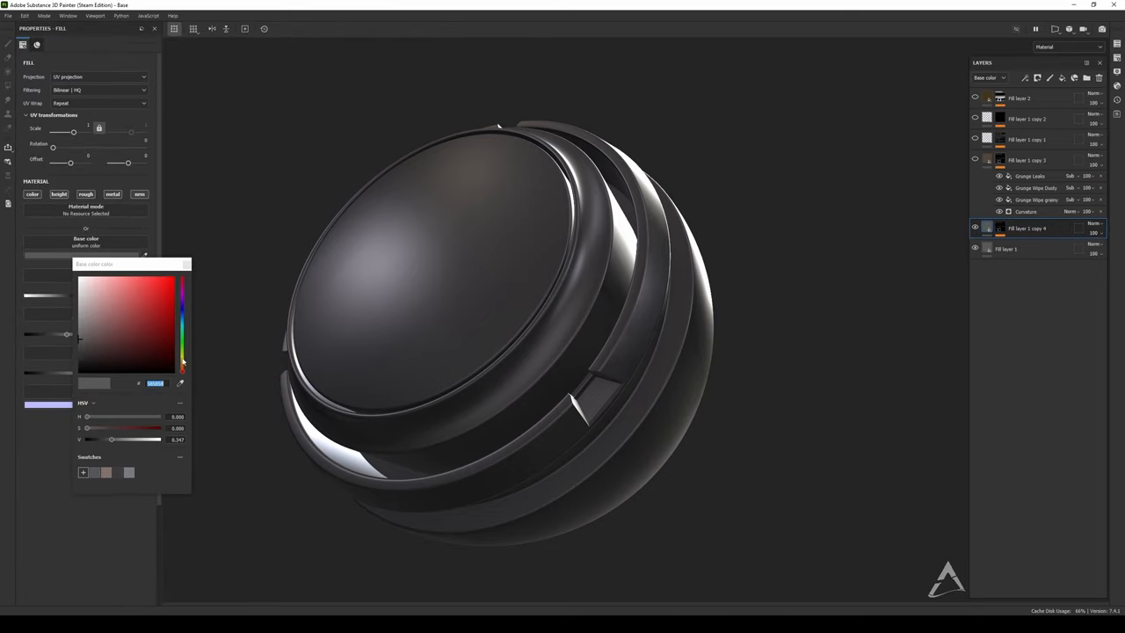
# Give that layer a yellow Base color and check the yellow wear on the ridges.
pyautogui.click(158, 317)
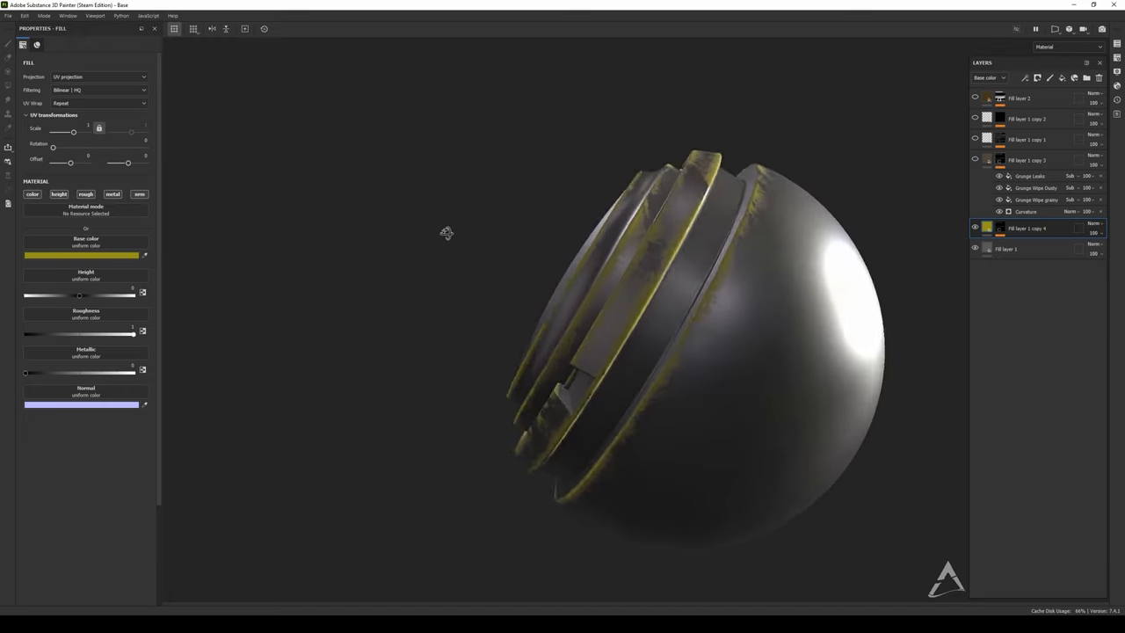
pyautogui.moveTo(449, 232); pyautogui.dragTo(607, 278)
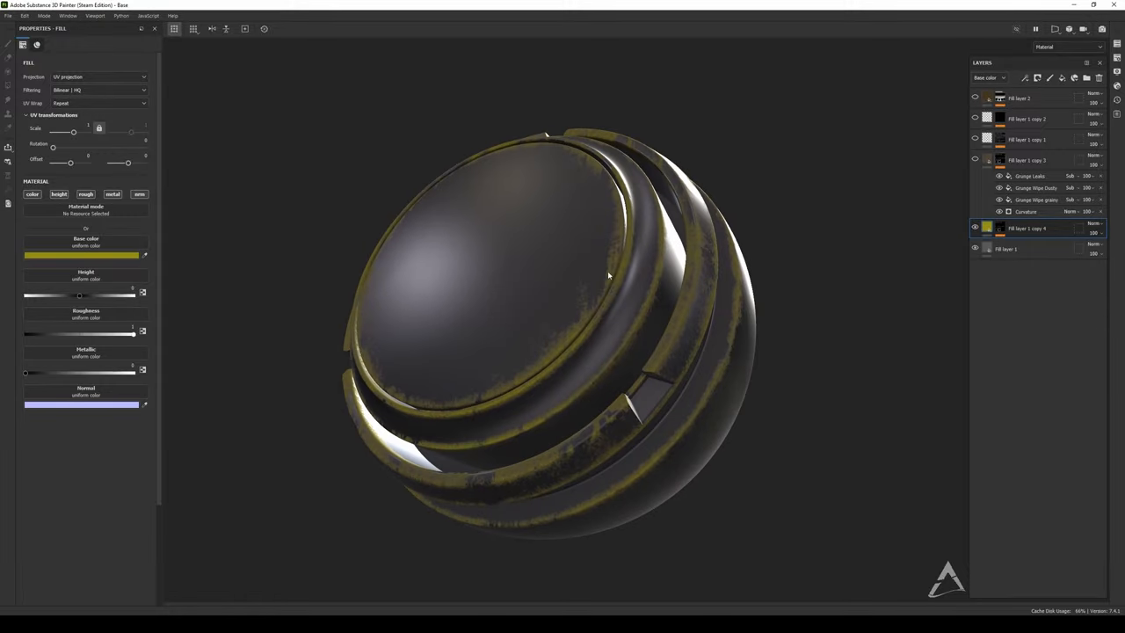
pyautogui.moveTo(606, 274); pyautogui.dragTo(619, 257)
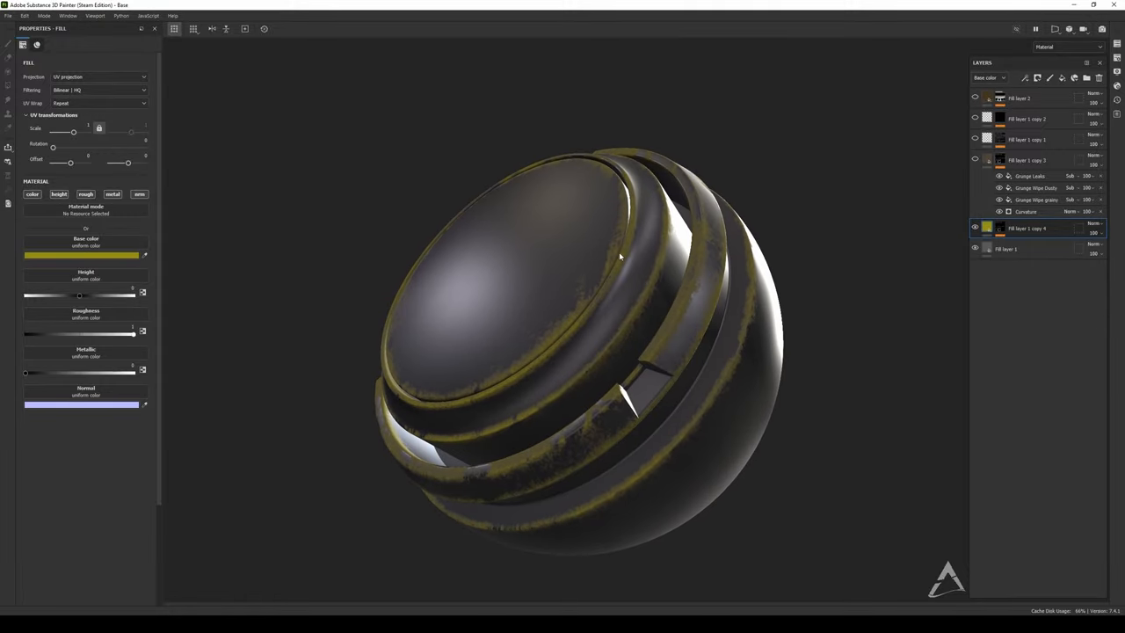